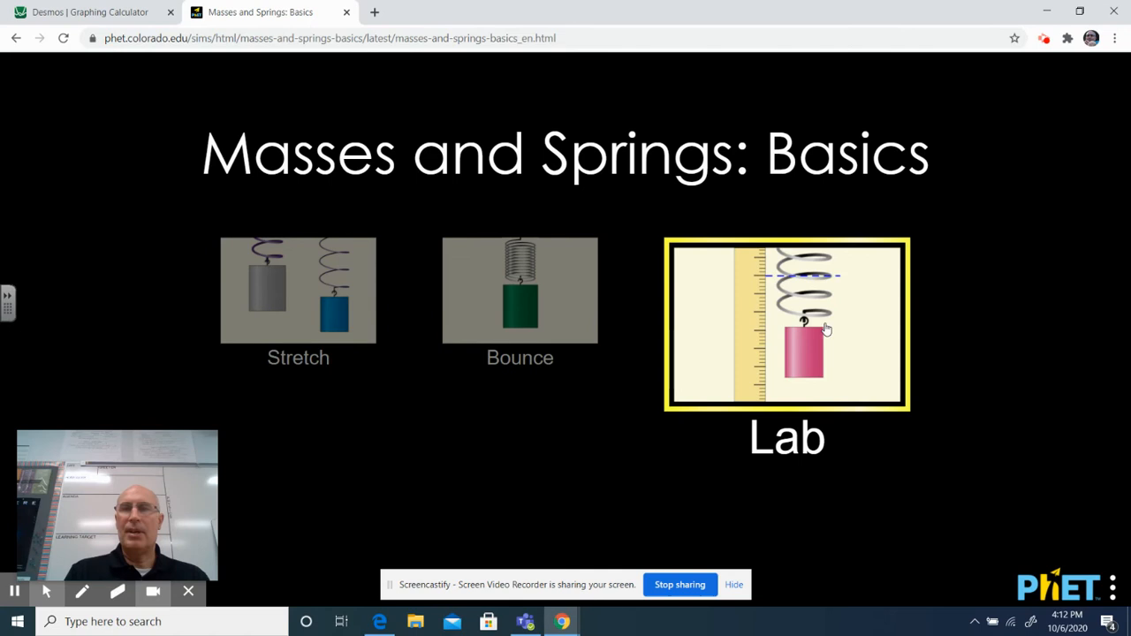
Open the Lab screen from the home screen thumbnail
{"action": "left_click", "coordinate": [786, 324]}
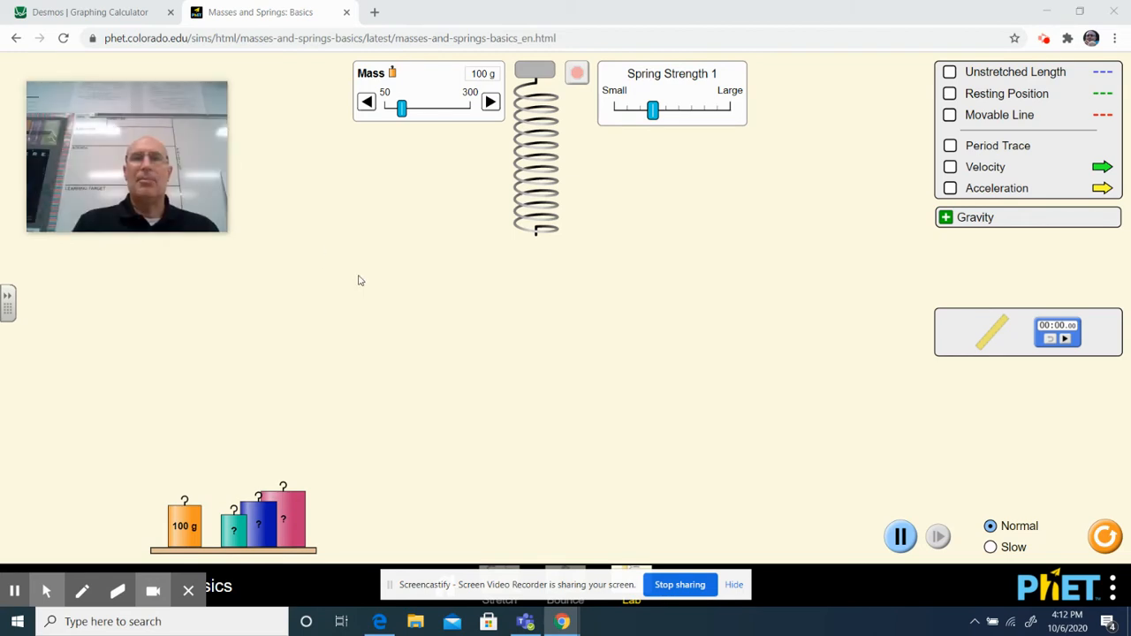
{"action": "mouse_move", "coordinate": [643, 364]}
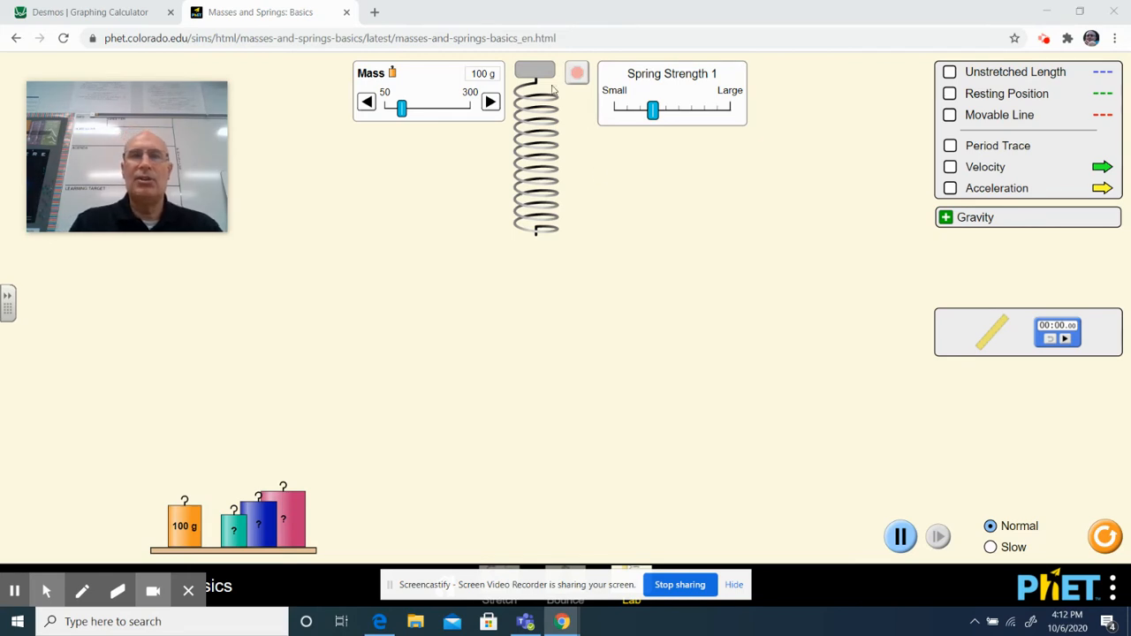
{"action": "mouse_move", "coordinate": [552, 303]}
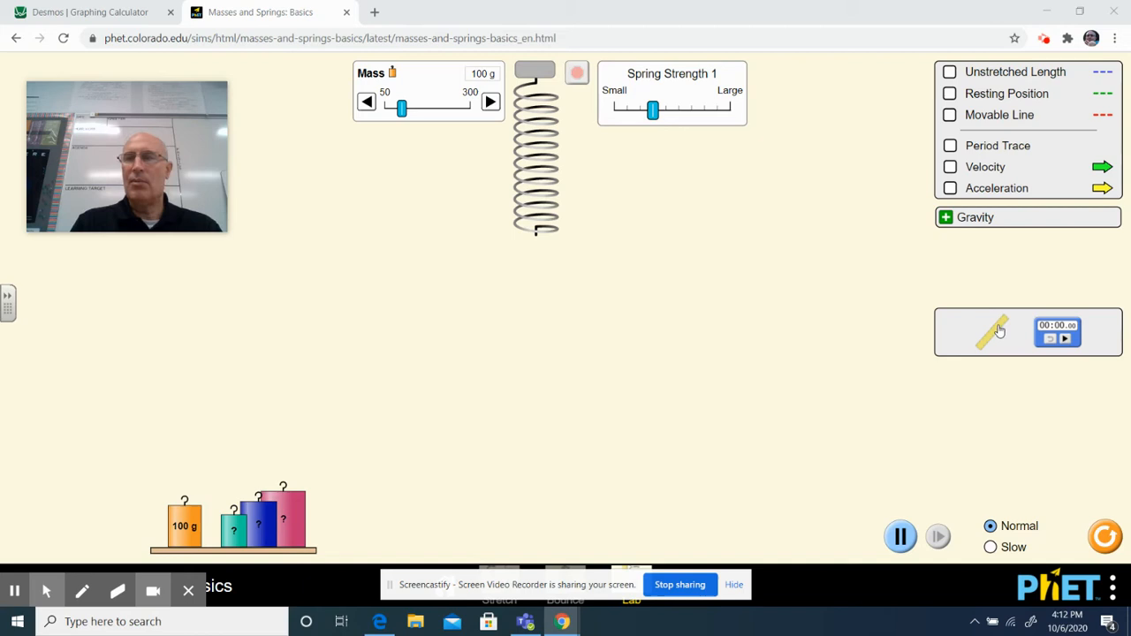
Place the centimetre ruler in the workspace, briefly lifting the 100 g mass and reshelving it
{"action": "left_click_drag", "start_coordinate": [994, 331], "coordinate": [760, 331]}
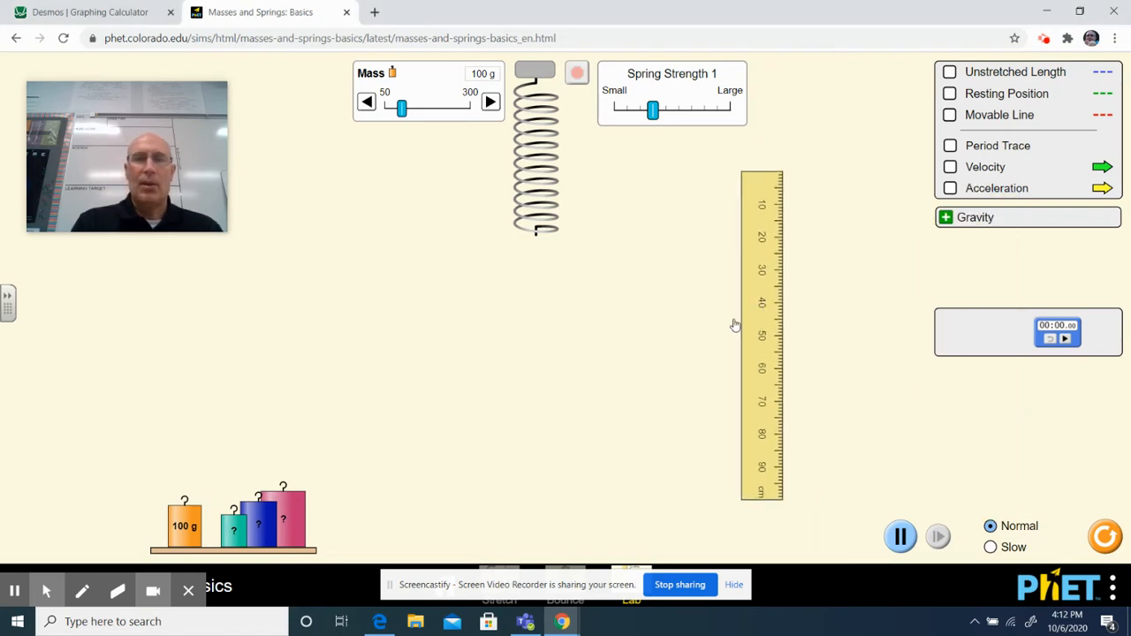
{"action": "left_click_drag", "start_coordinate": [184, 525], "coordinate": [236, 331]}
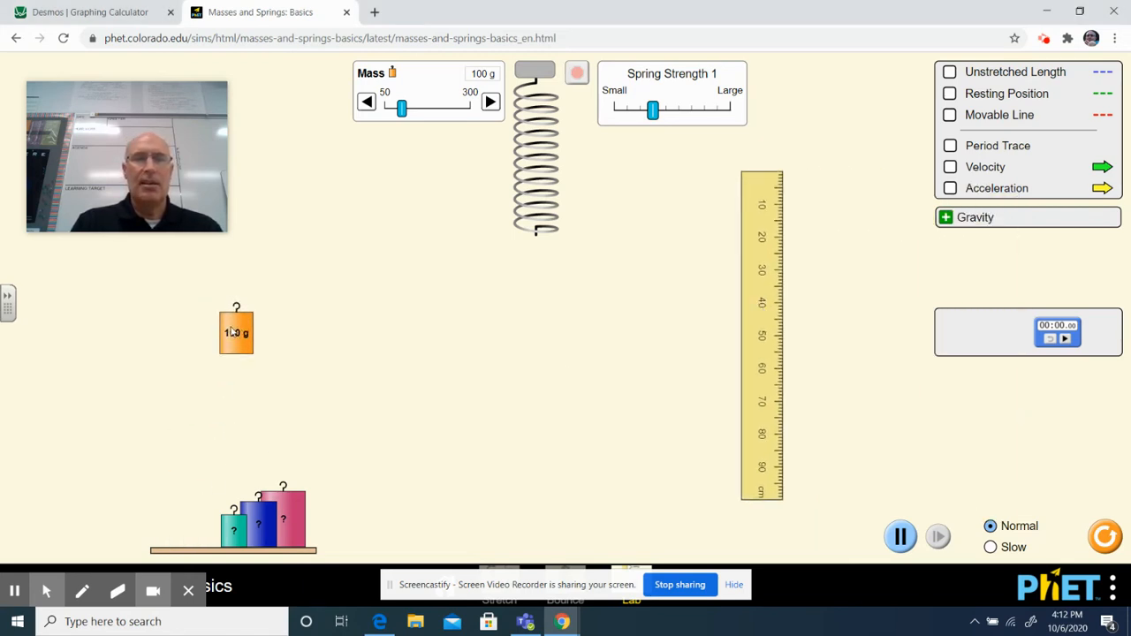
{"action": "left_click_drag", "start_coordinate": [236, 331], "coordinate": [183, 521]}
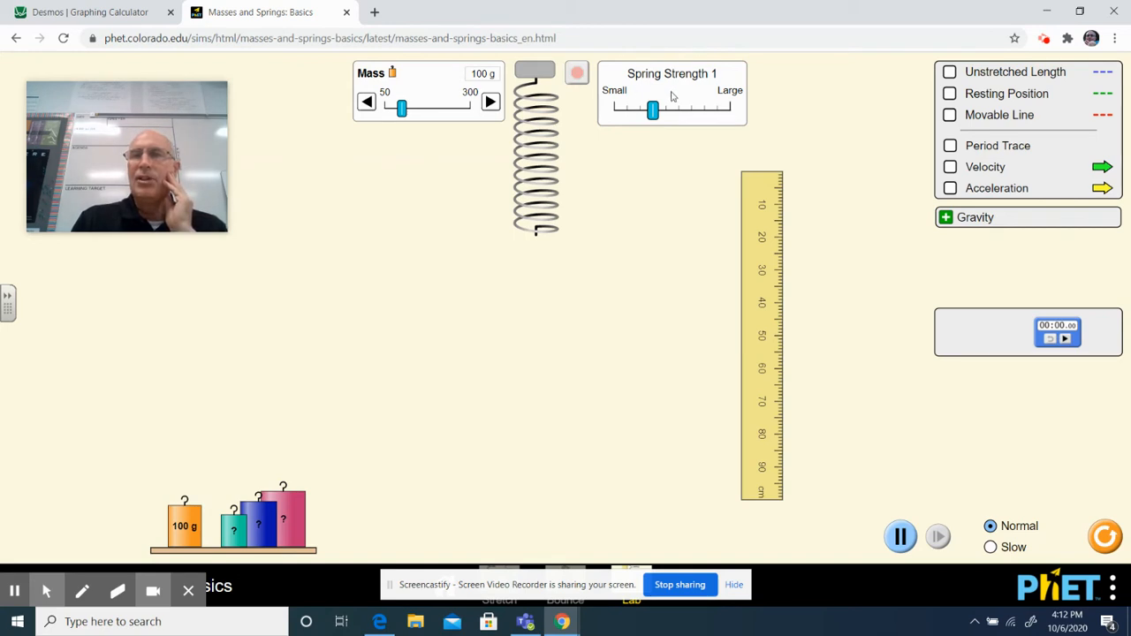
{"action": "mouse_move", "coordinate": [616, 301]}
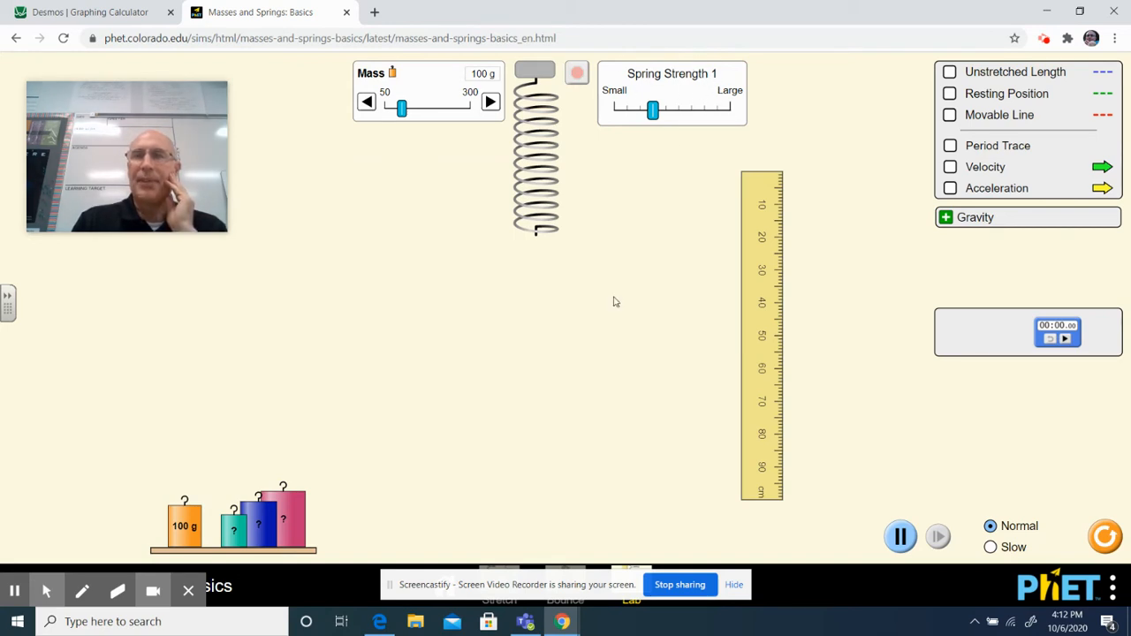
{"action": "mouse_move", "coordinate": [609, 350]}
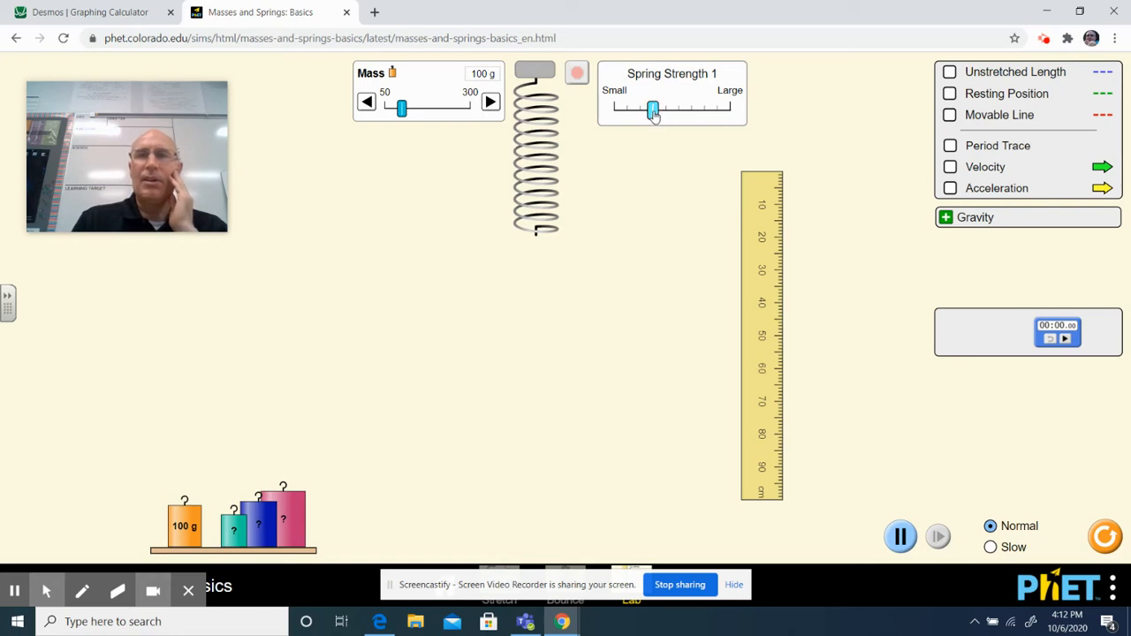
Sweep spring strength down to weakest, then back up to one tick above the start
{"action": "left_click_drag", "start_coordinate": [652, 108], "coordinate": [639, 108]}
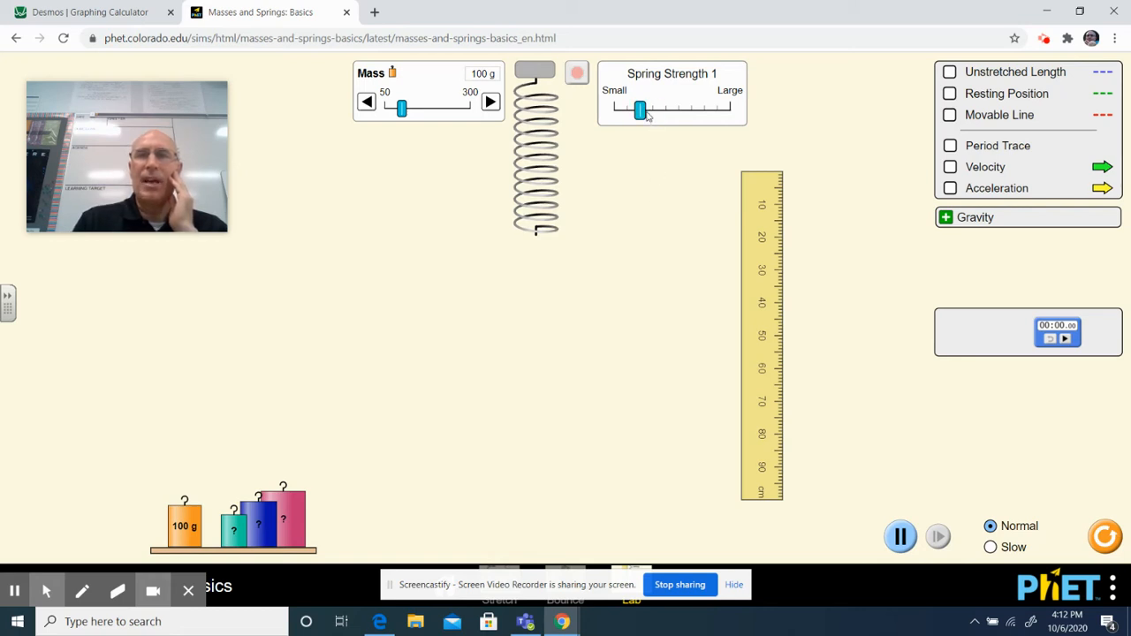
{"action": "left_click_drag", "start_coordinate": [640, 109], "coordinate": [625, 109]}
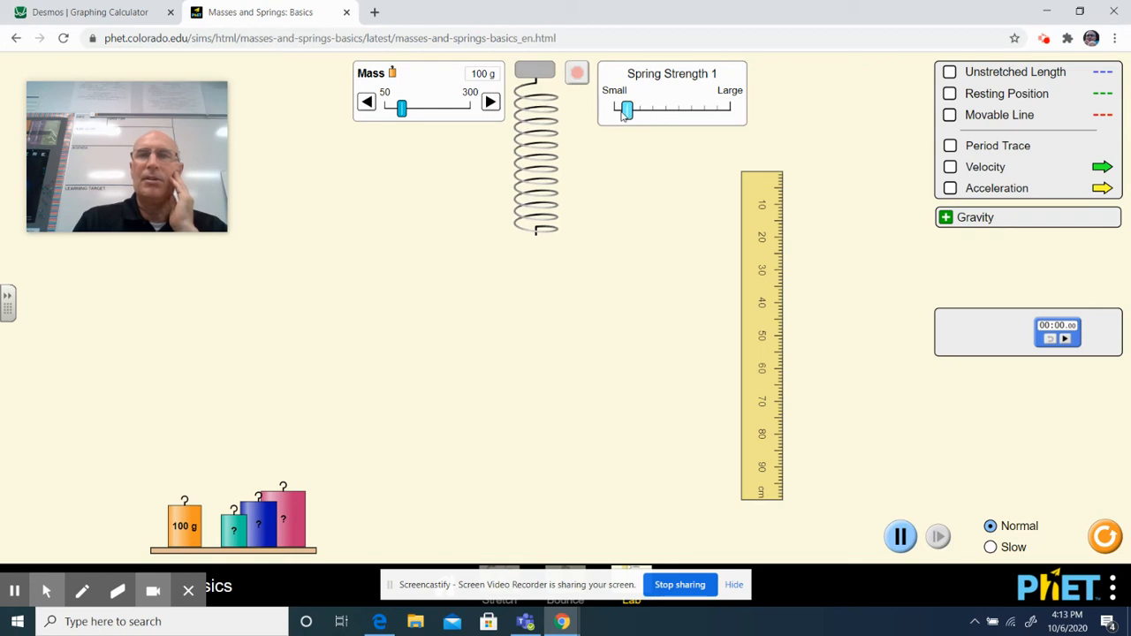
{"action": "left_click_drag", "start_coordinate": [627, 110], "coordinate": [614, 110]}
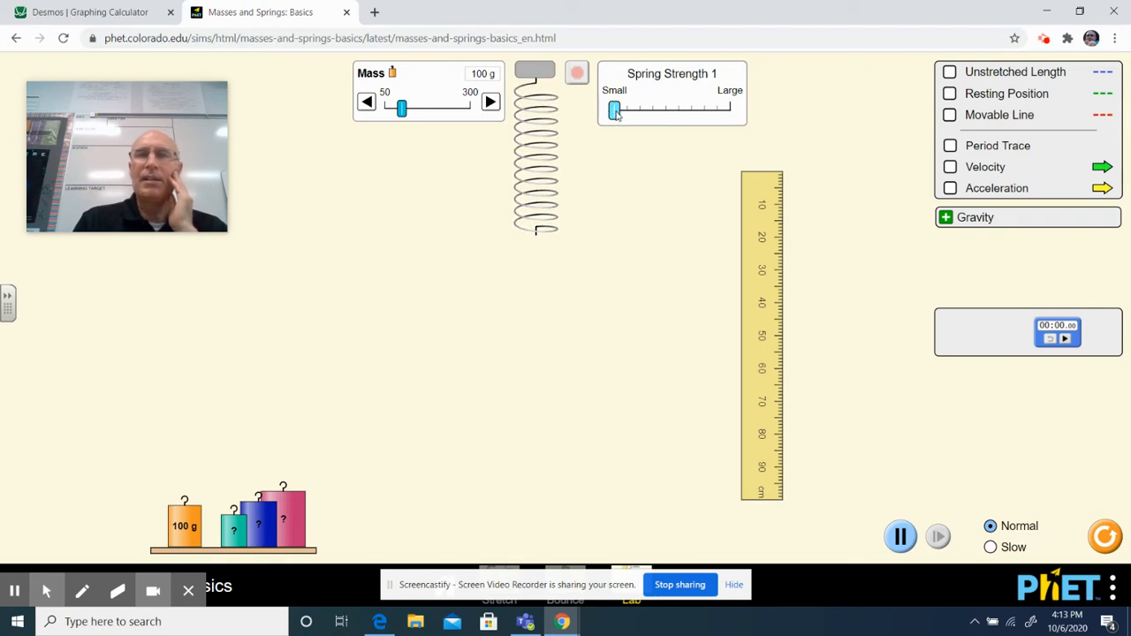
{"action": "left_click_drag", "start_coordinate": [613, 108], "coordinate": [627, 109]}
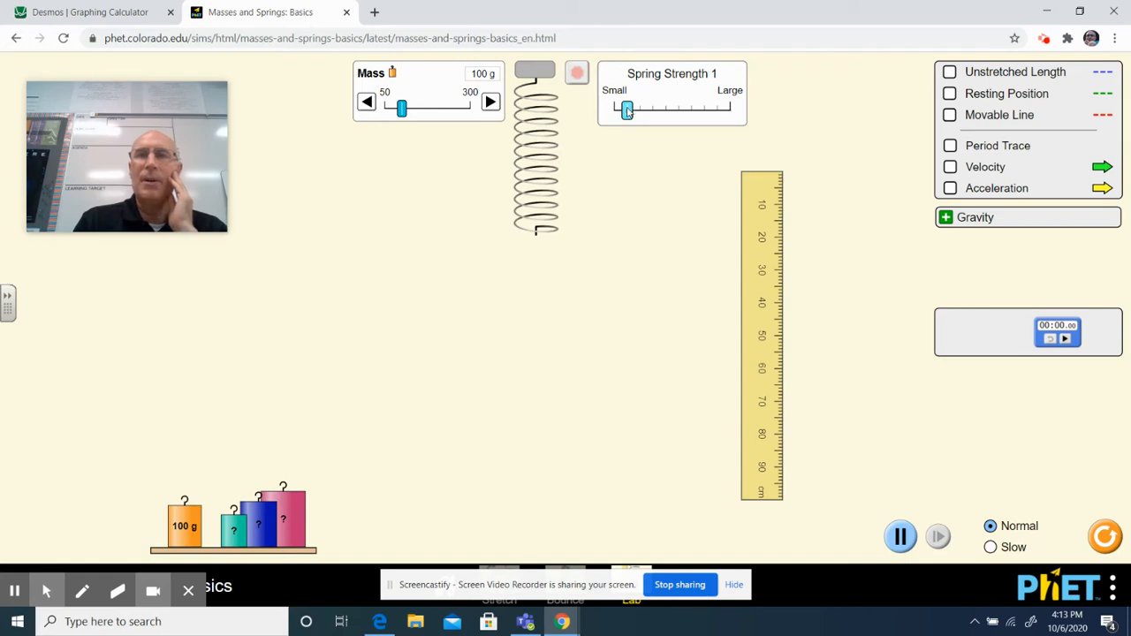
{"action": "left_click_drag", "start_coordinate": [627, 108], "coordinate": [652, 109]}
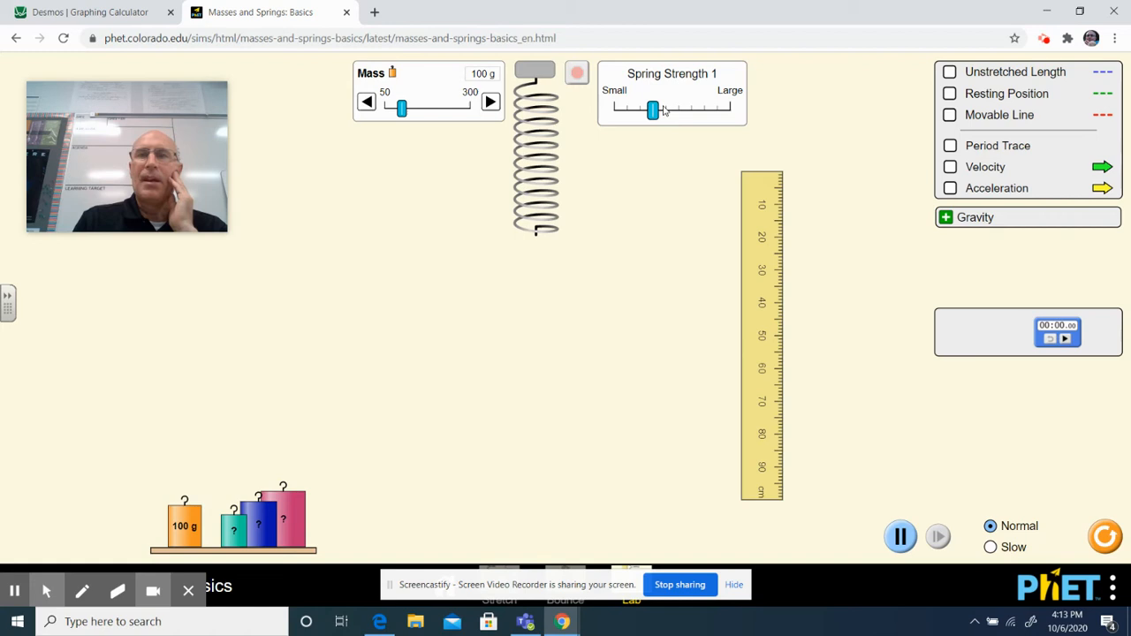
{"action": "left_click_drag", "start_coordinate": [652, 109], "coordinate": [665, 110]}
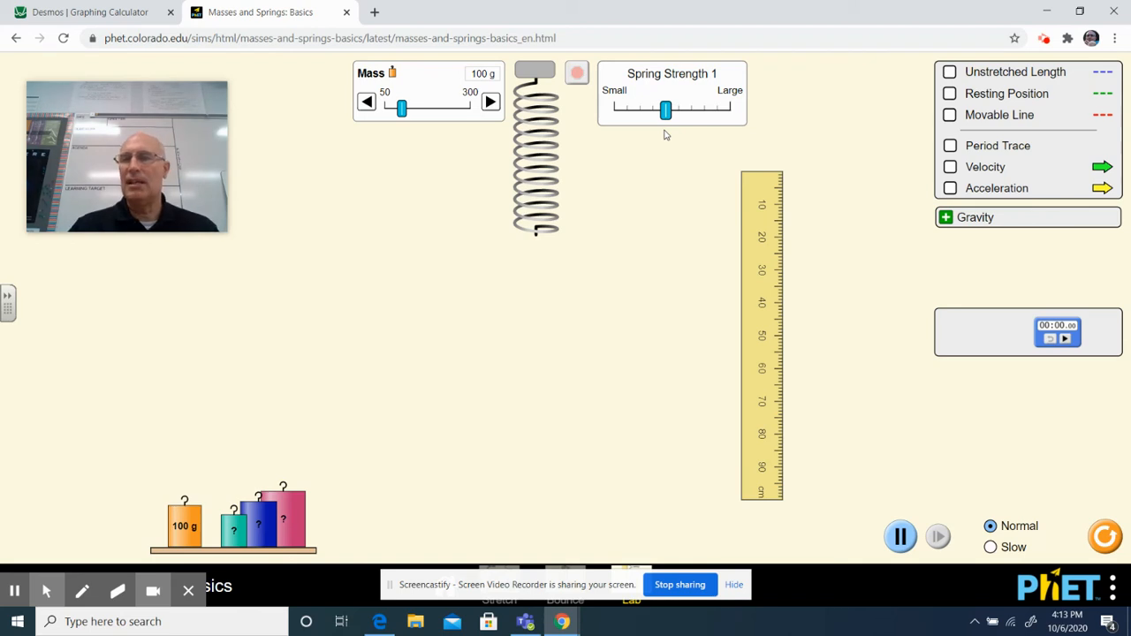
{"action": "mouse_move", "coordinate": [629, 152]}
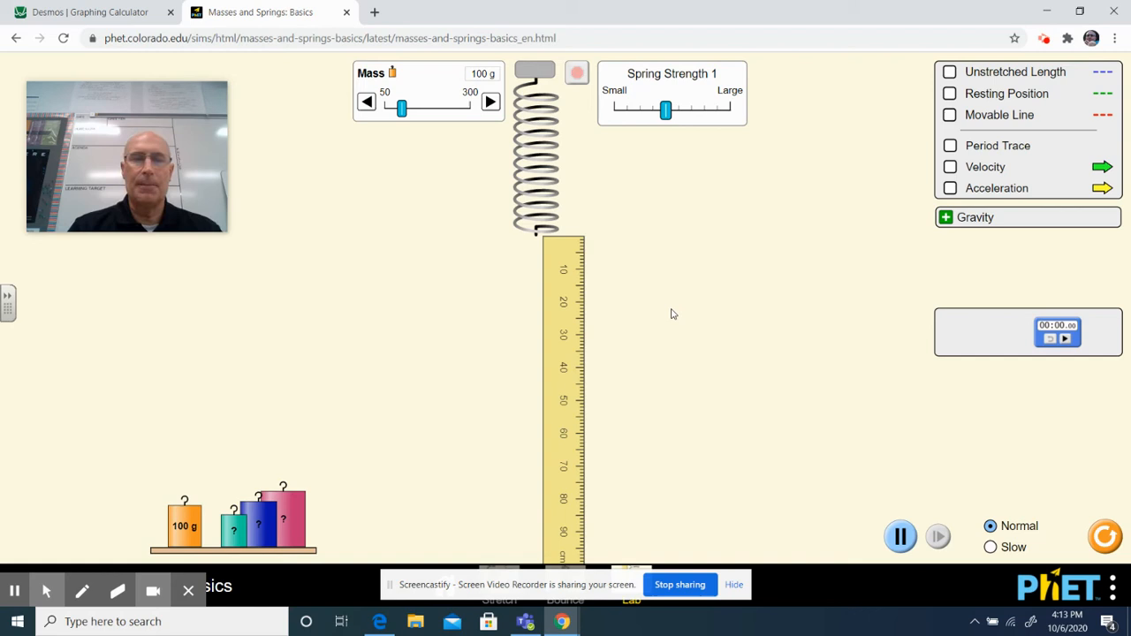
{"action": "mouse_move", "coordinate": [836, 171]}
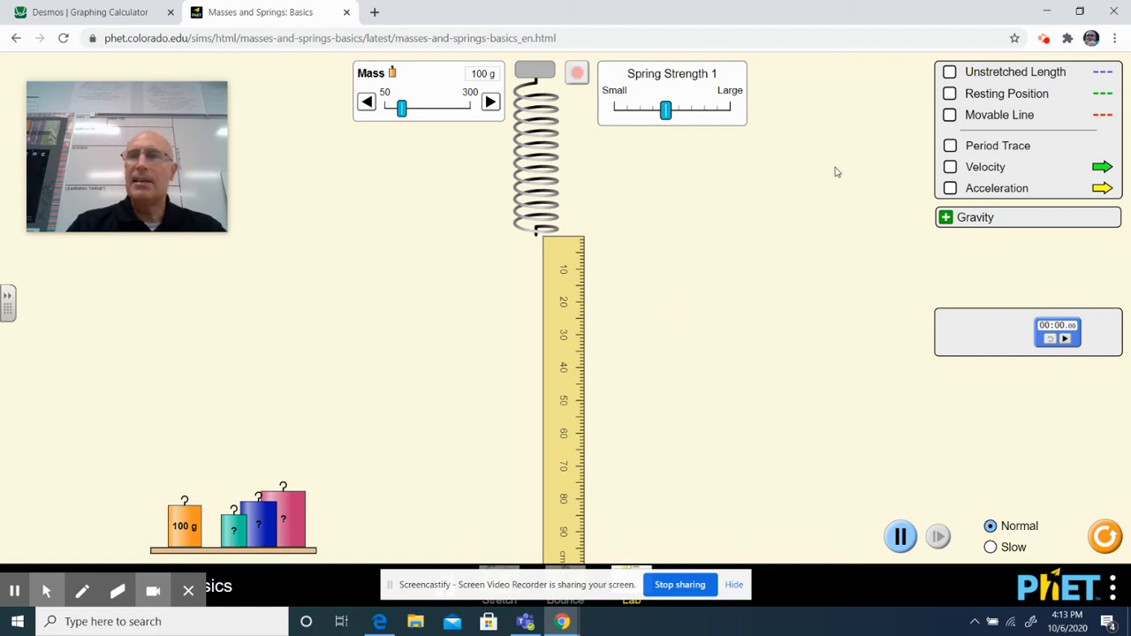
{"action": "mouse_move", "coordinate": [925, 154]}
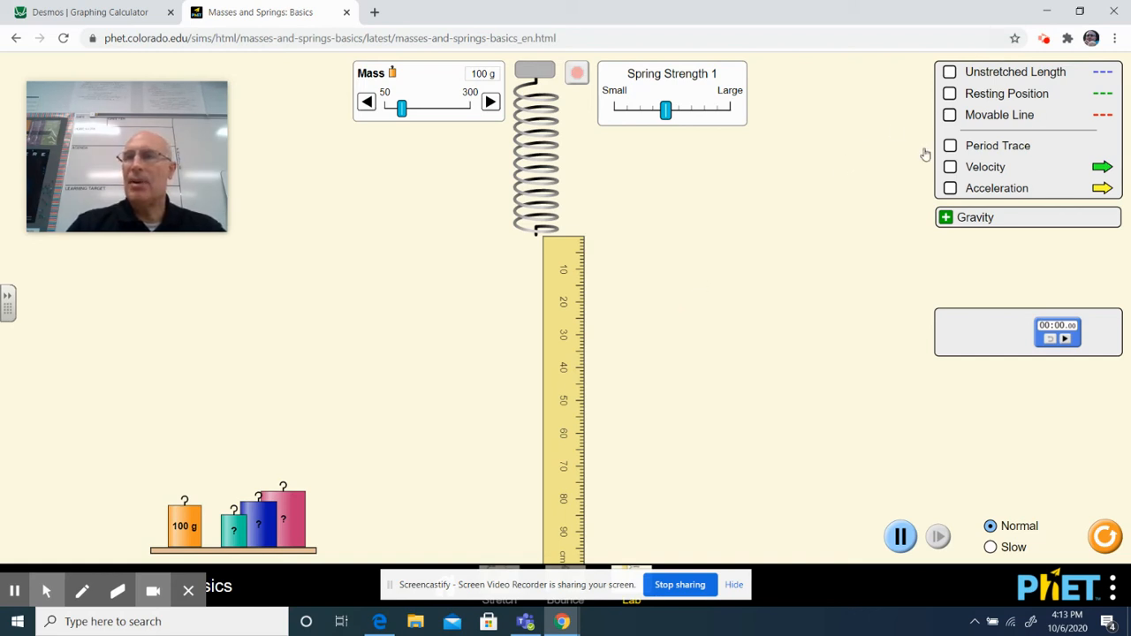
Toggle the Resting Position line on and off while aligning the ruler under the spring
{"action": "left_click", "coordinate": [949, 93]}
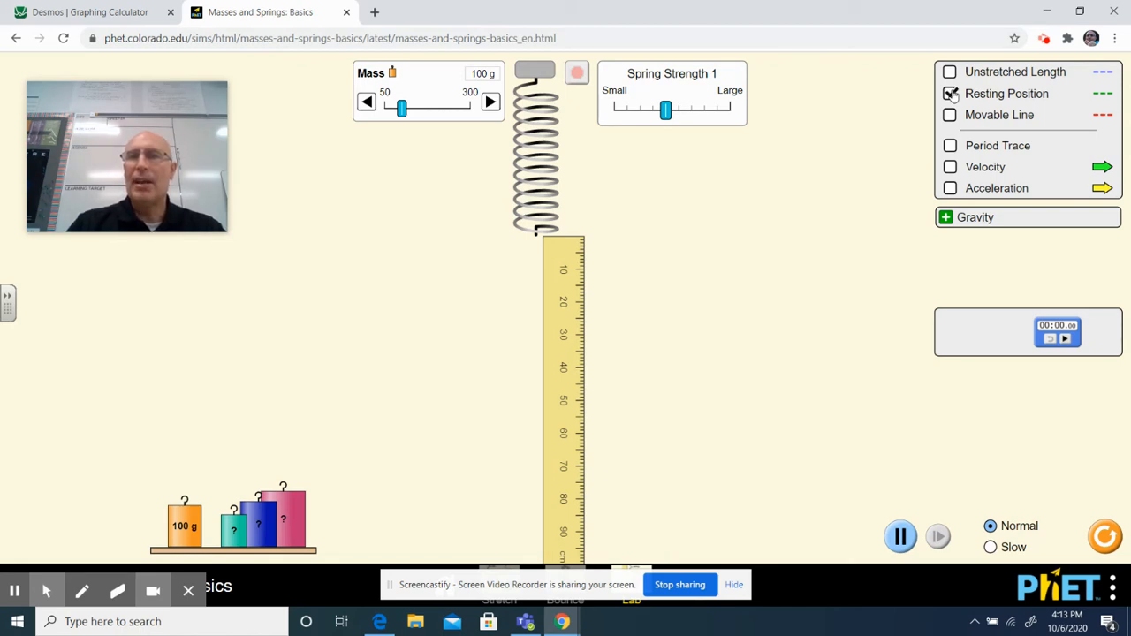
{"action": "left_click", "coordinate": [948, 93]}
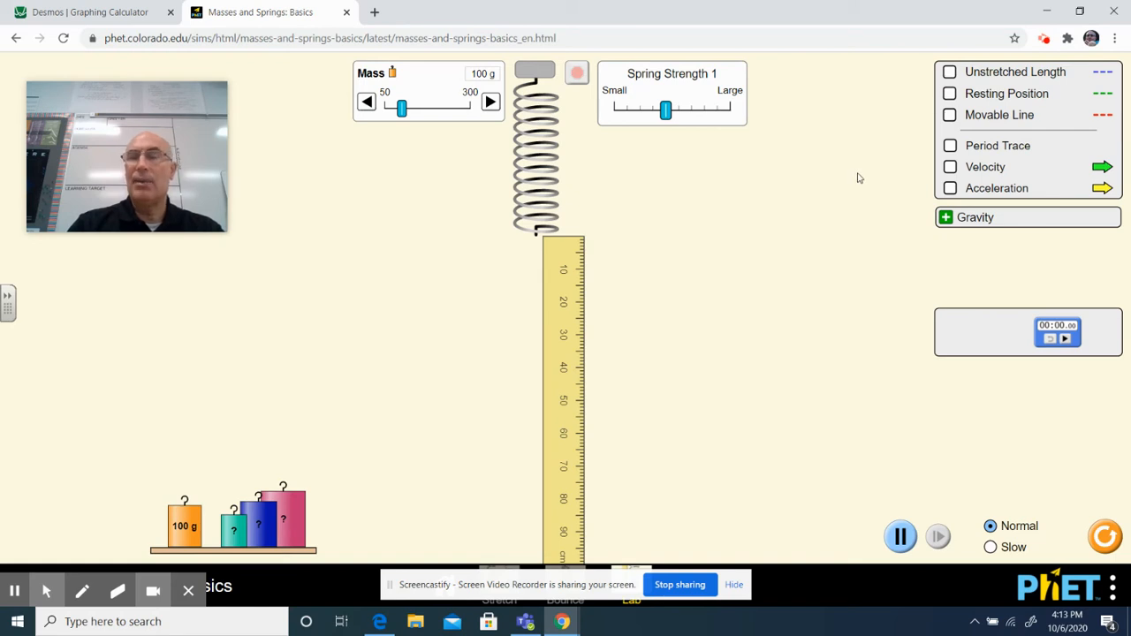
{"action": "mouse_move", "coordinate": [706, 312]}
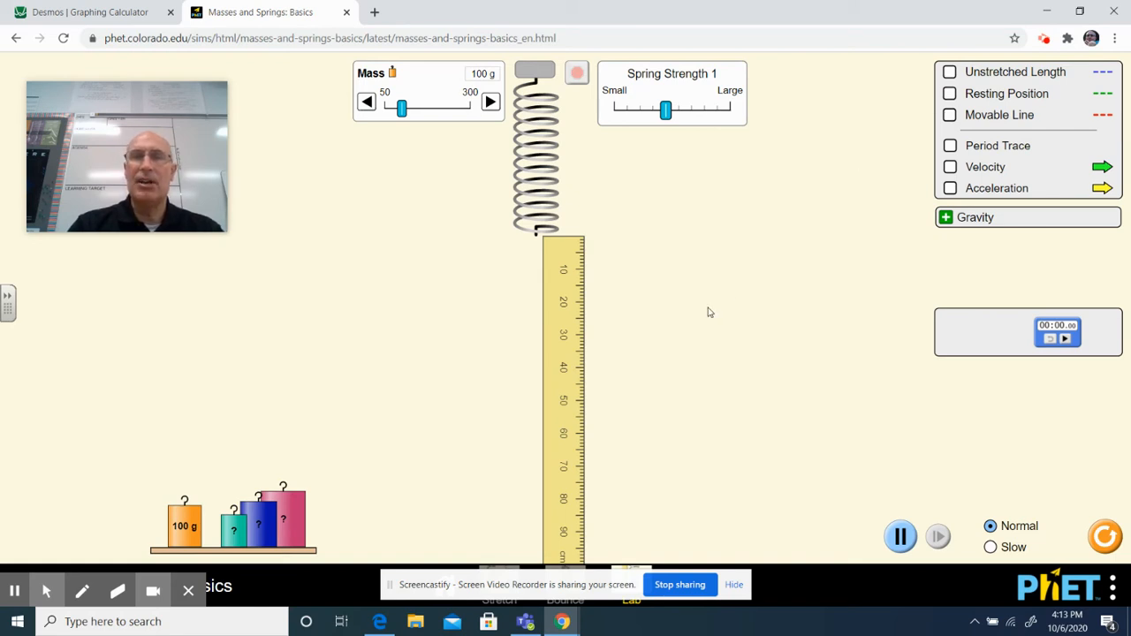
{"action": "mouse_move", "coordinate": [597, 235]}
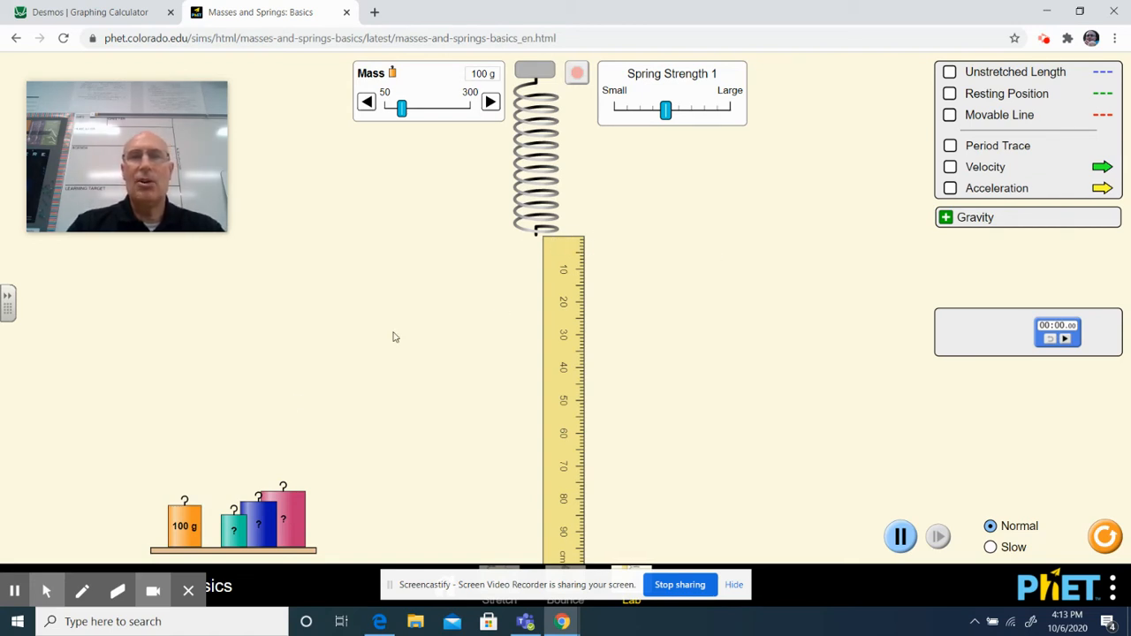
Hang the 100 g mass on the spring and stop it near 14 cm
{"action": "left_click_drag", "start_coordinate": [184, 524], "coordinate": [345, 392]}
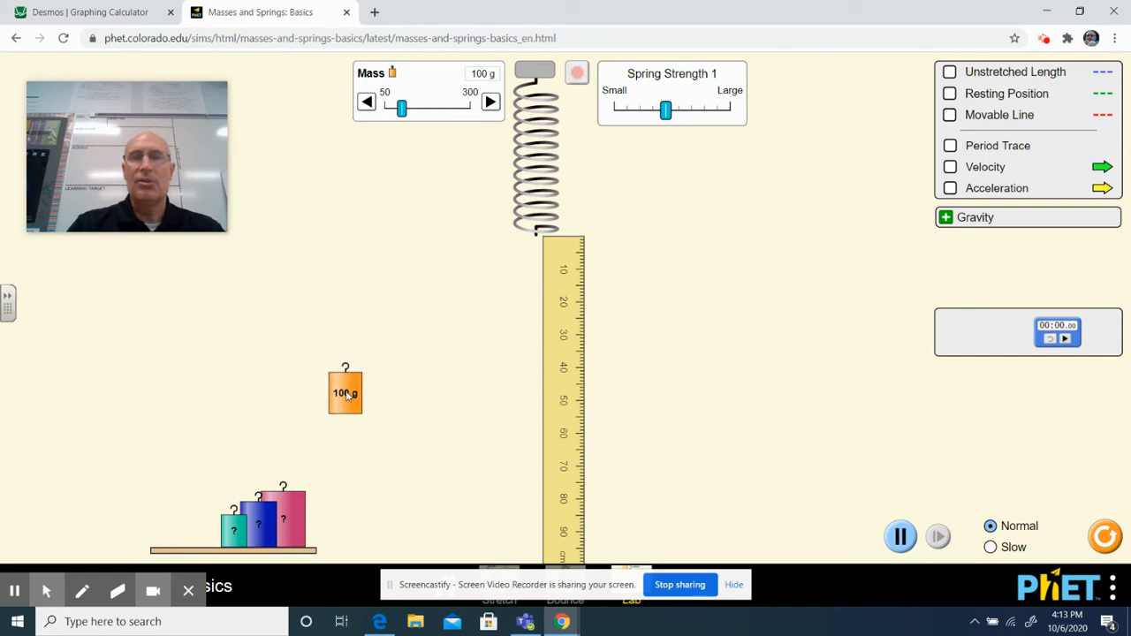
{"action": "left_click_drag", "start_coordinate": [345, 393], "coordinate": [534, 274]}
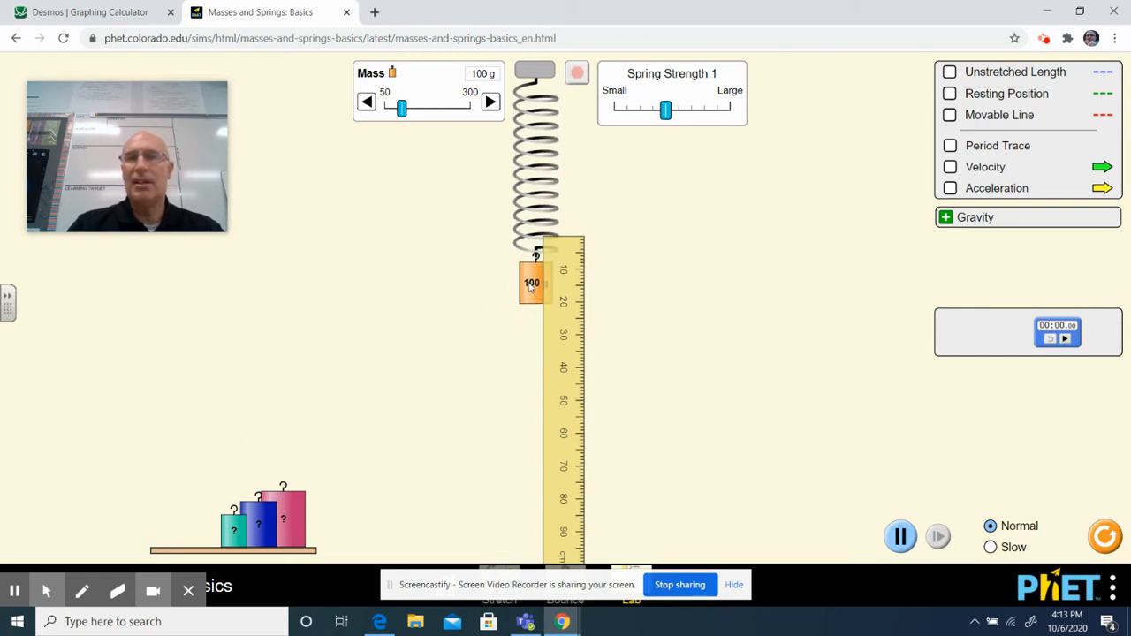
{"action": "left_click", "coordinate": [576, 72]}
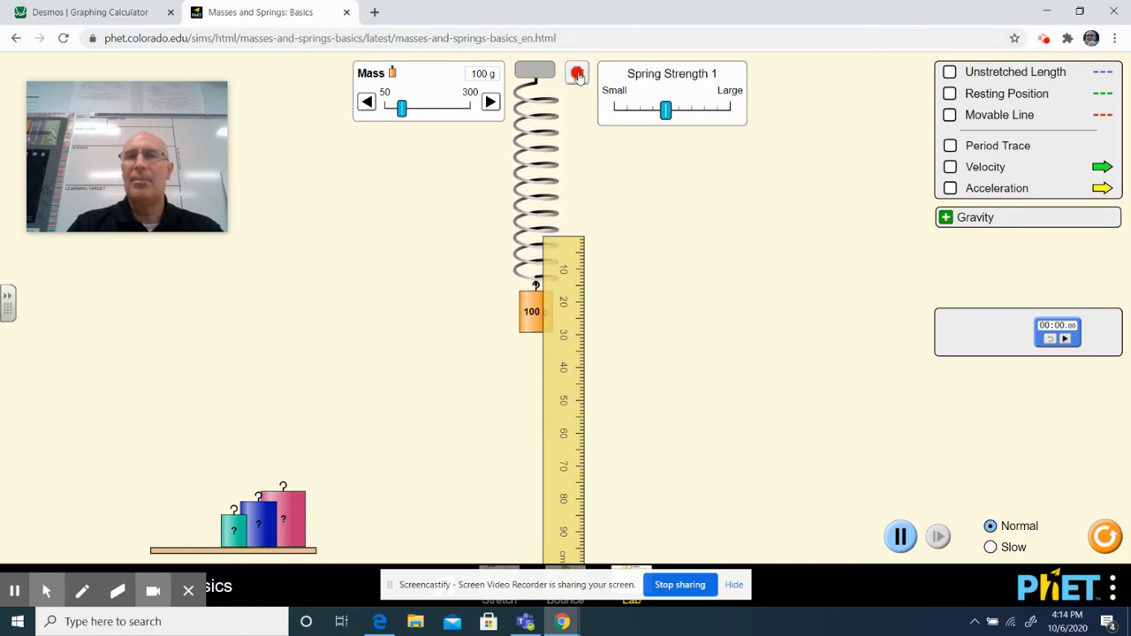
{"action": "left_click", "coordinate": [577, 72]}
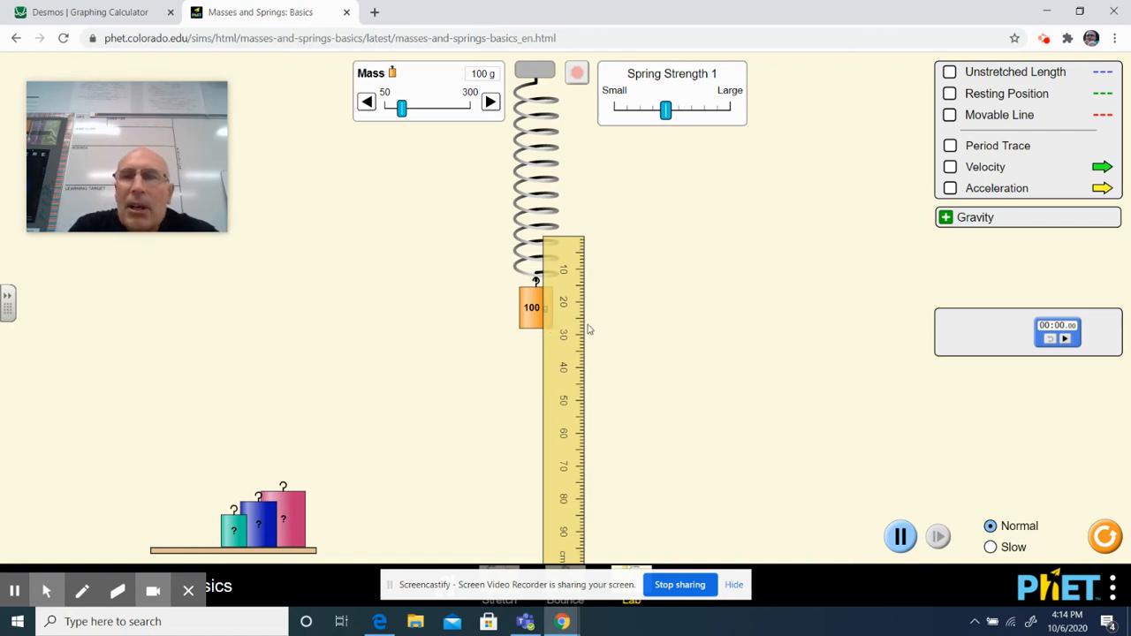
{"action": "mouse_move", "coordinate": [573, 319]}
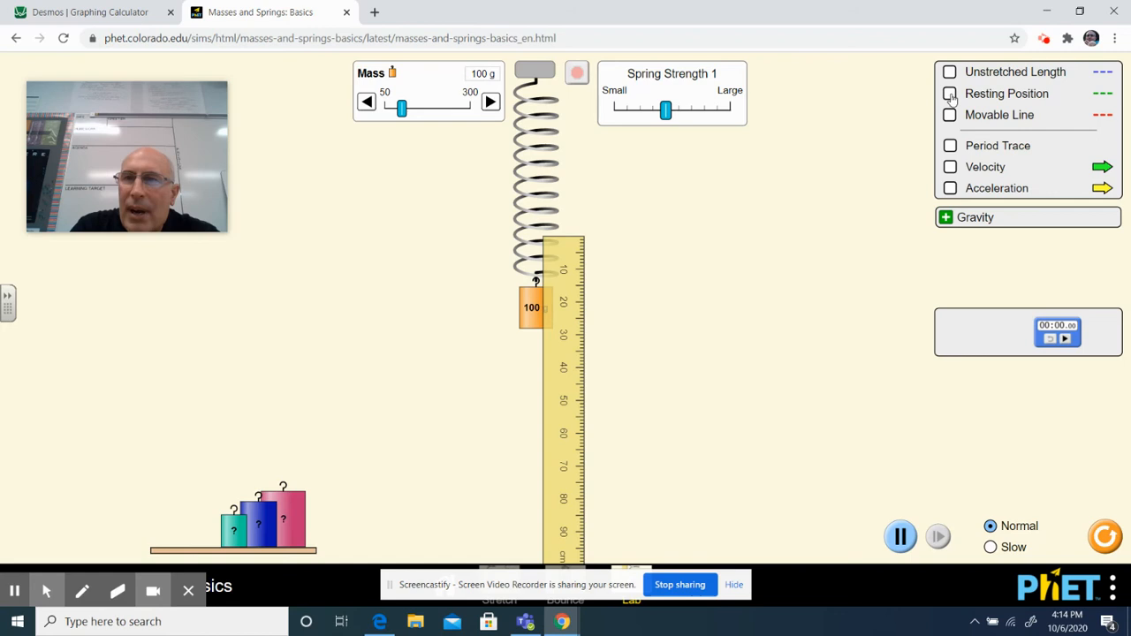
Turn on the green Resting Position line for the hanging 100 g mass
{"action": "left_click", "coordinate": [948, 94]}
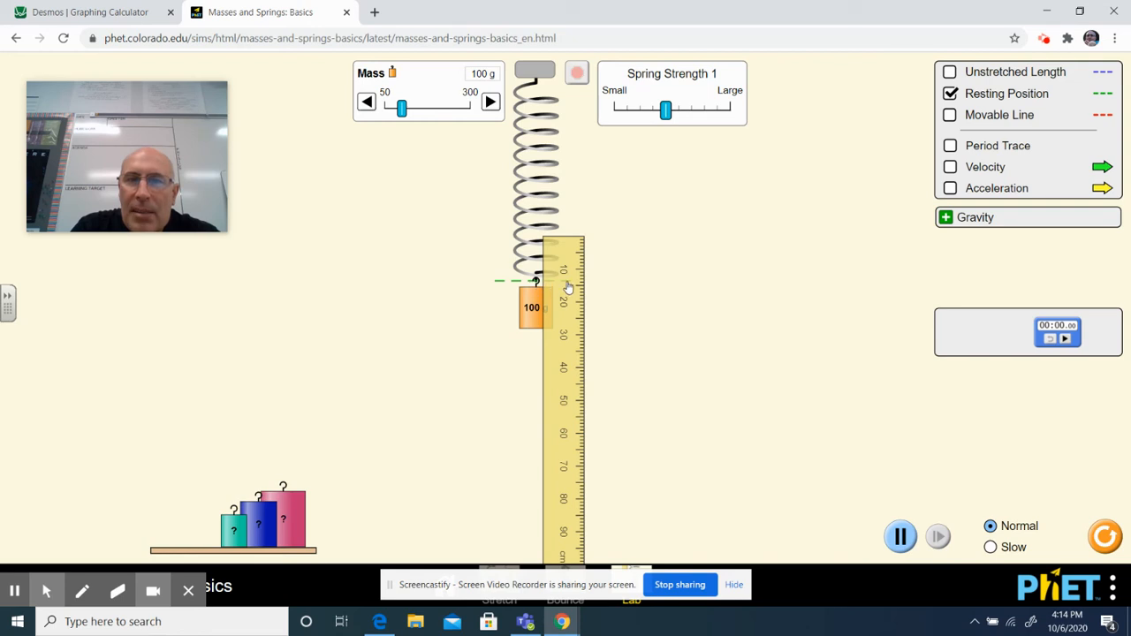
{"action": "mouse_move", "coordinate": [585, 274]}
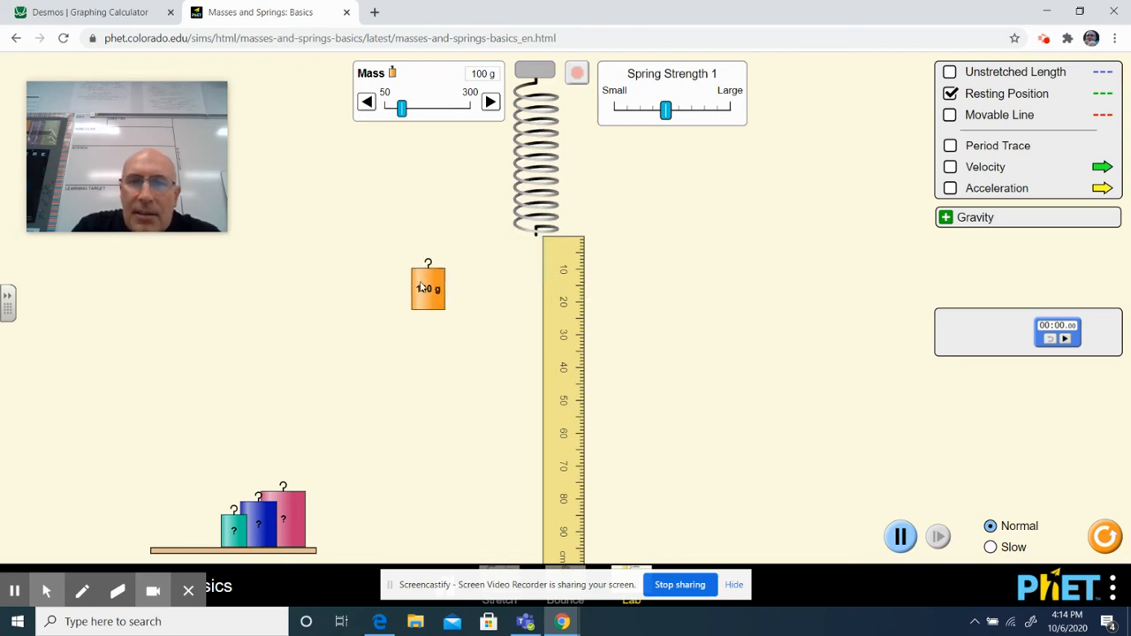
Move the 100 g mass down to the shelf and hang it back on the spring
{"action": "left_click_drag", "start_coordinate": [428, 287], "coordinate": [184, 525]}
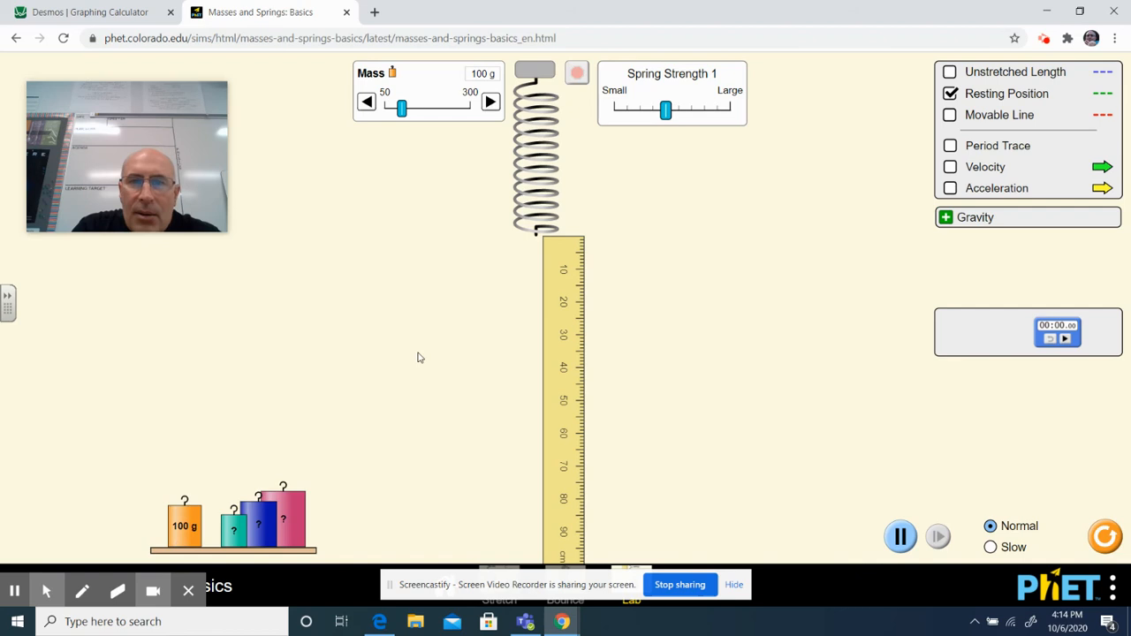
{"action": "mouse_move", "coordinate": [521, 242]}
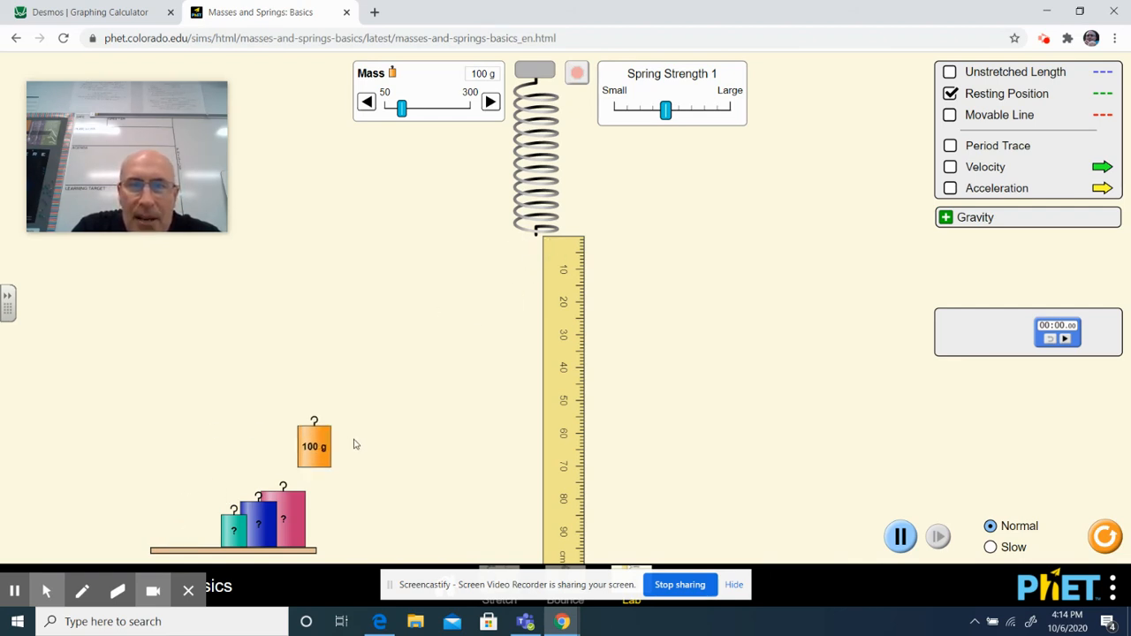
{"action": "left_click_drag", "start_coordinate": [314, 446], "coordinate": [535, 318]}
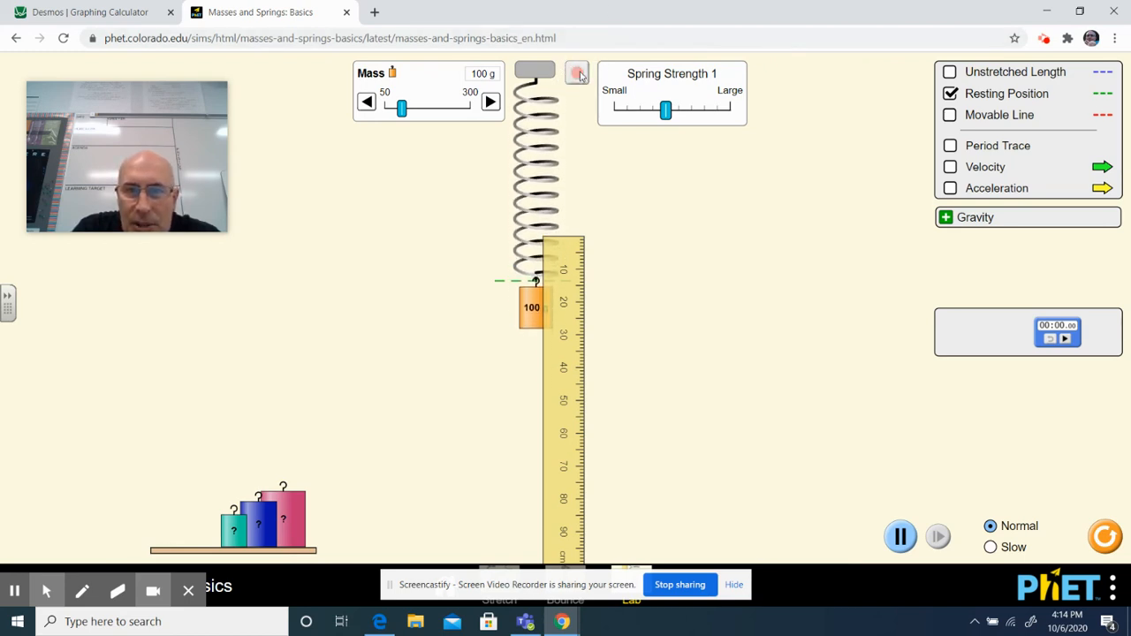
{"action": "mouse_move", "coordinate": [565, 285]}
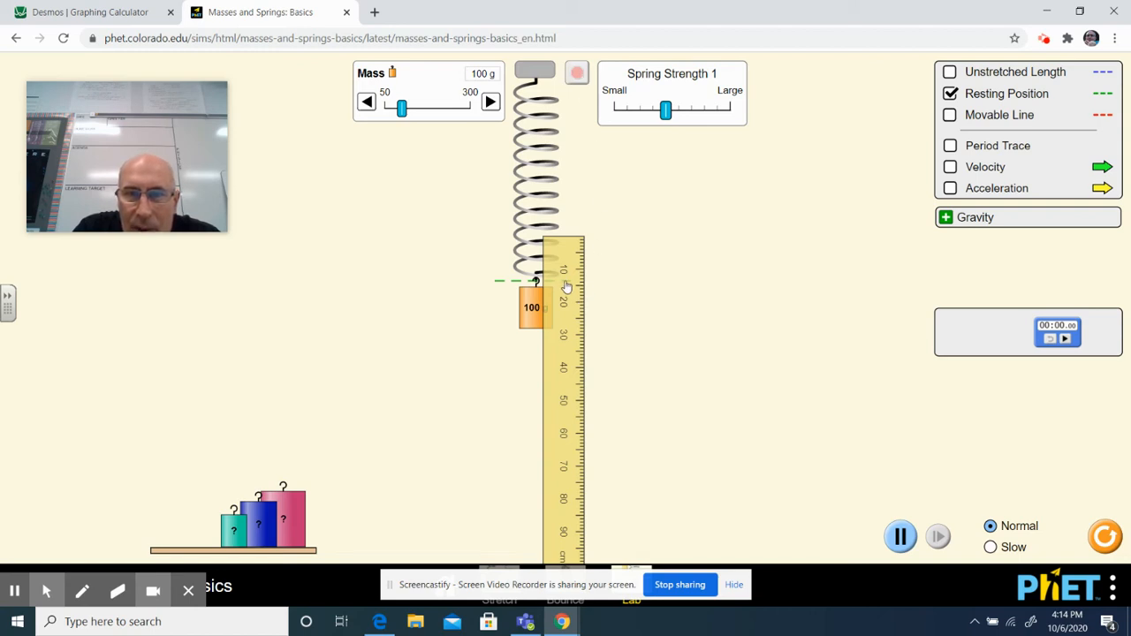
{"action": "mouse_move", "coordinate": [597, 284]}
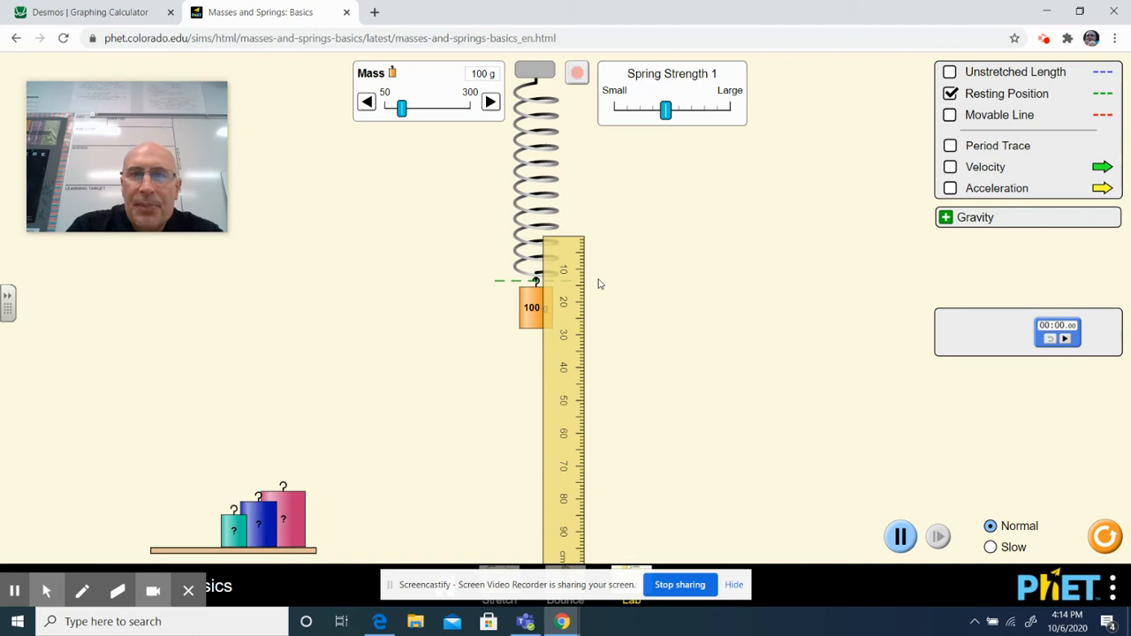
{"action": "mouse_move", "coordinate": [609, 127]}
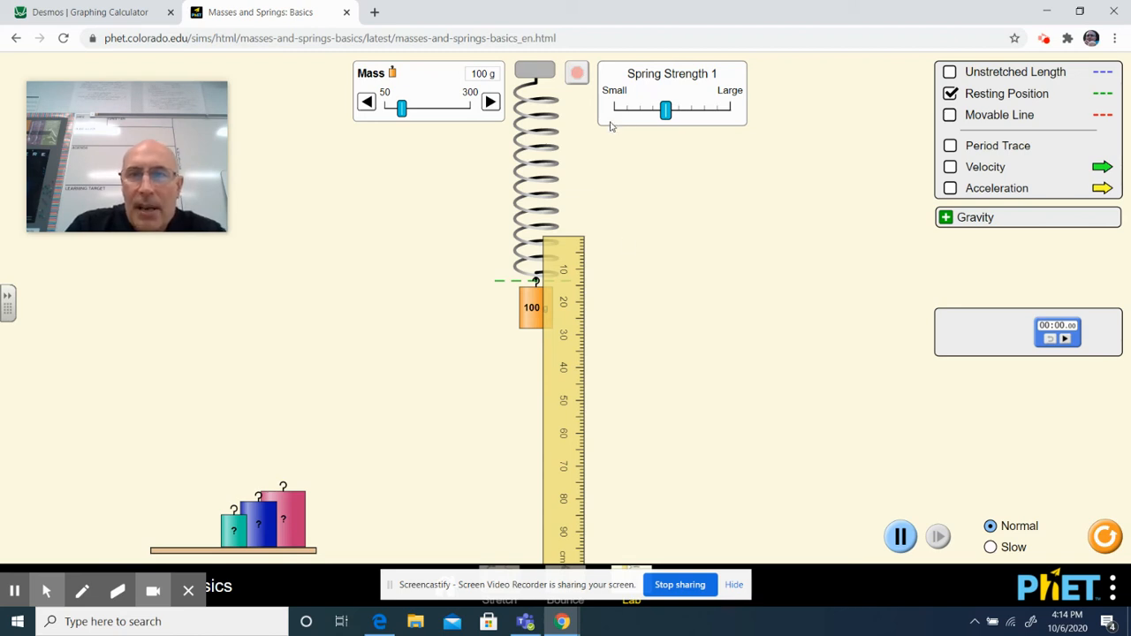
{"action": "mouse_move", "coordinate": [570, 214]}
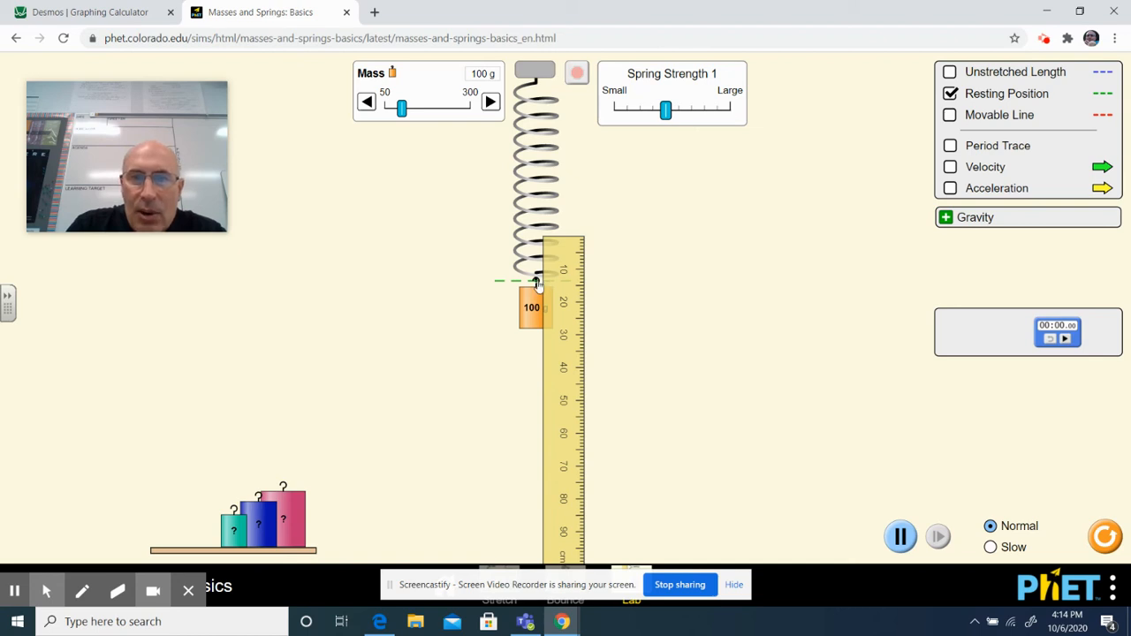
{"action": "mouse_move", "coordinate": [552, 285]}
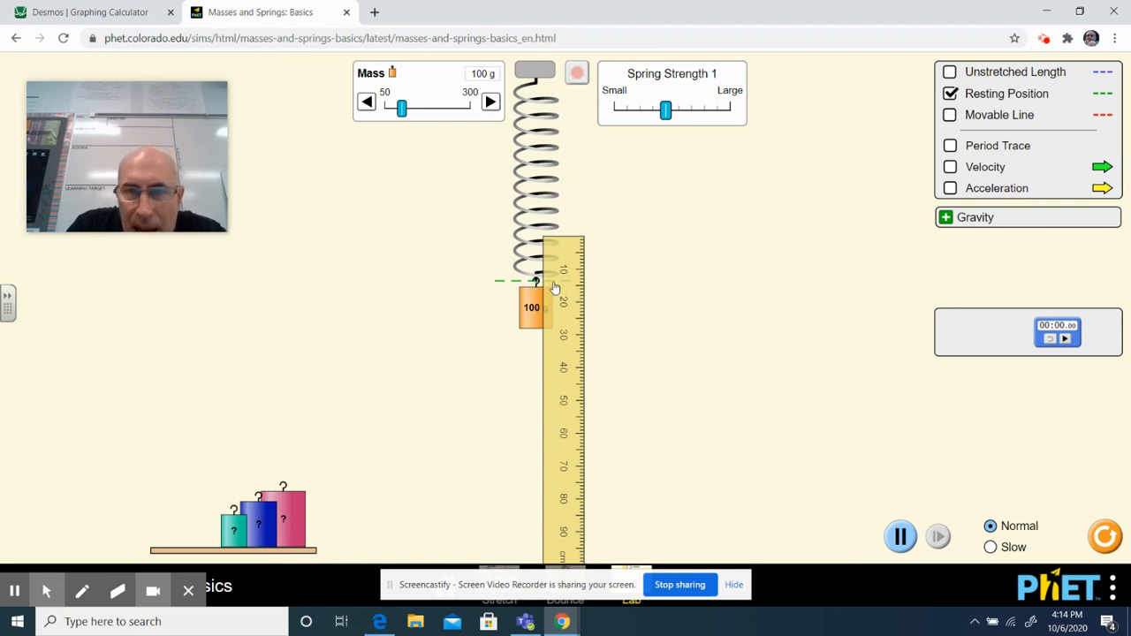
{"action": "mouse_move", "coordinate": [580, 282]}
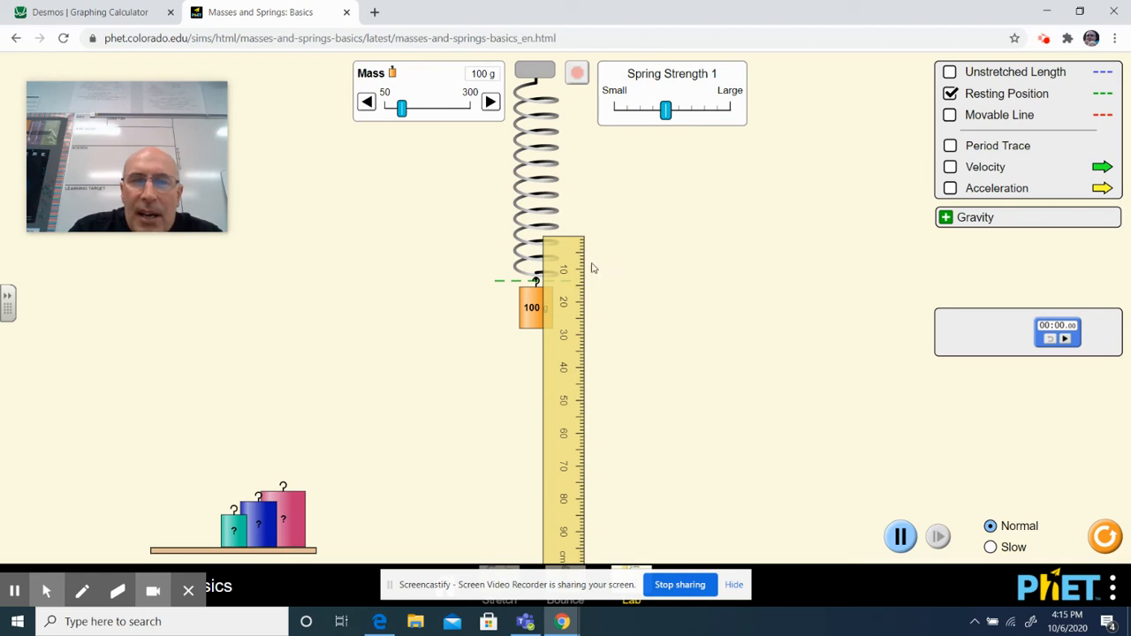
{"action": "mouse_move", "coordinate": [581, 272]}
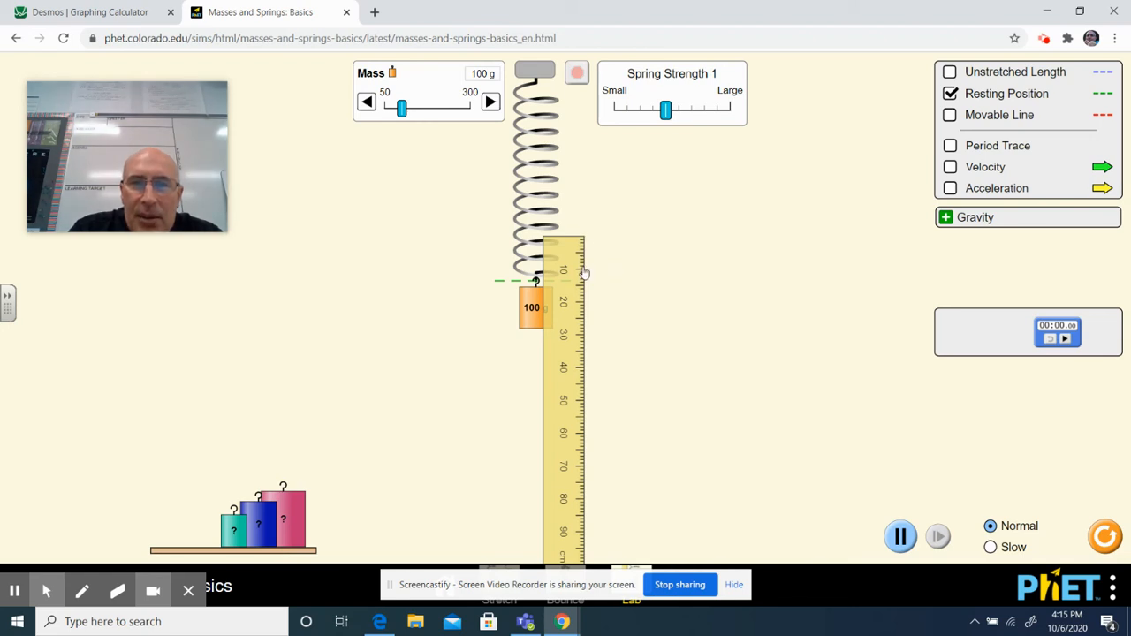
{"action": "mouse_move", "coordinate": [535, 307]}
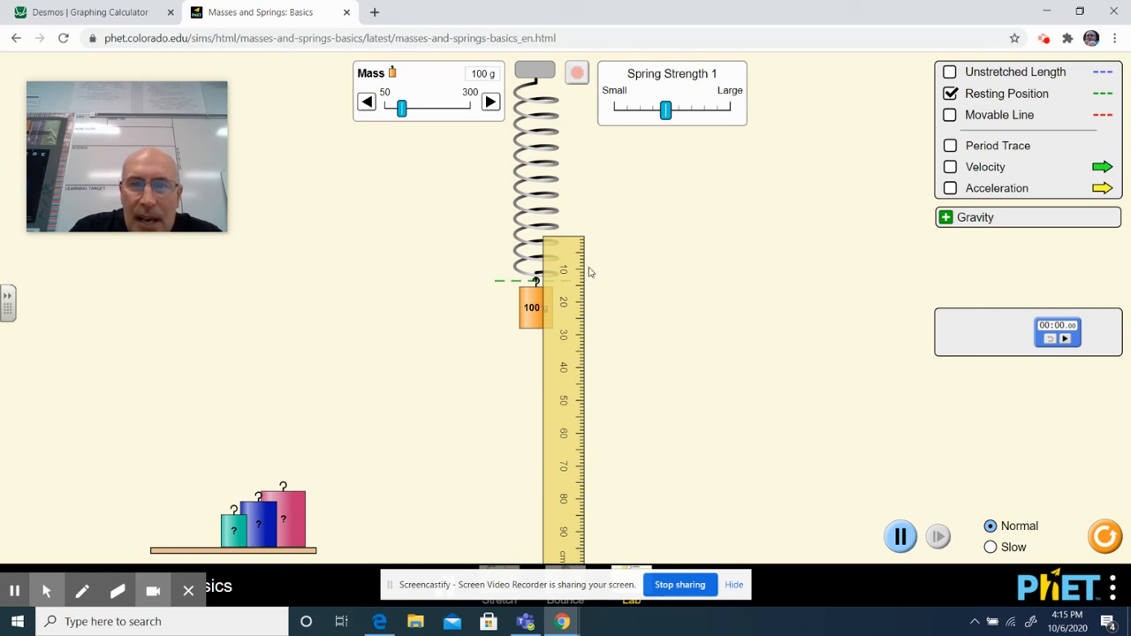
{"action": "mouse_move", "coordinate": [578, 284]}
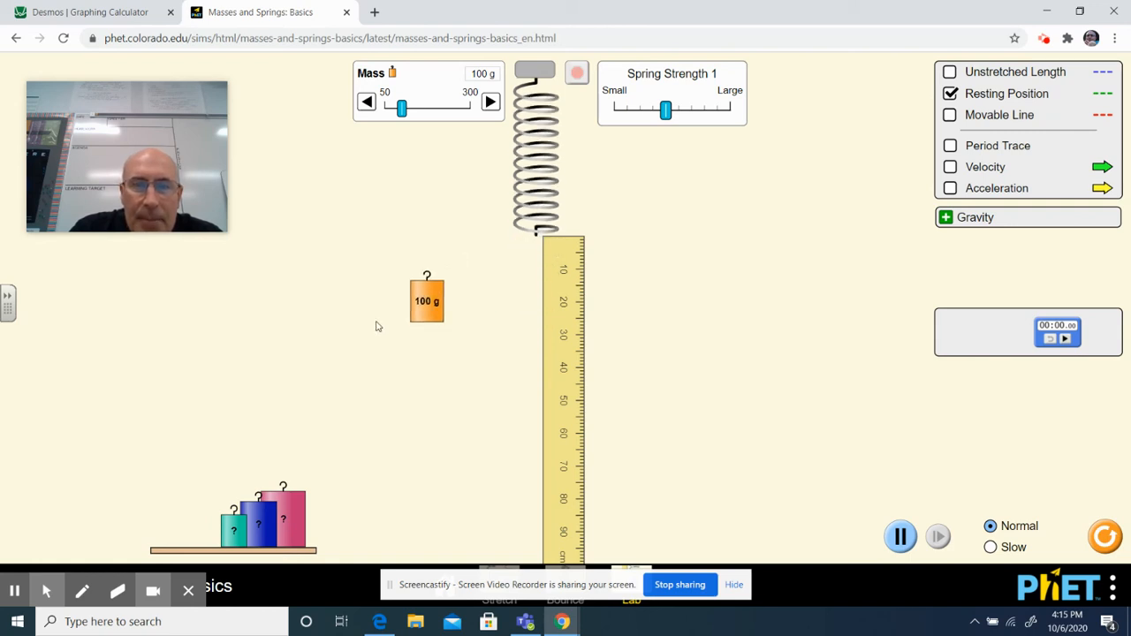
Shelve the mass, set it to 140 g, and stop it hanging near 20 cm
{"action": "left_click_drag", "start_coordinate": [426, 300], "coordinate": [184, 524]}
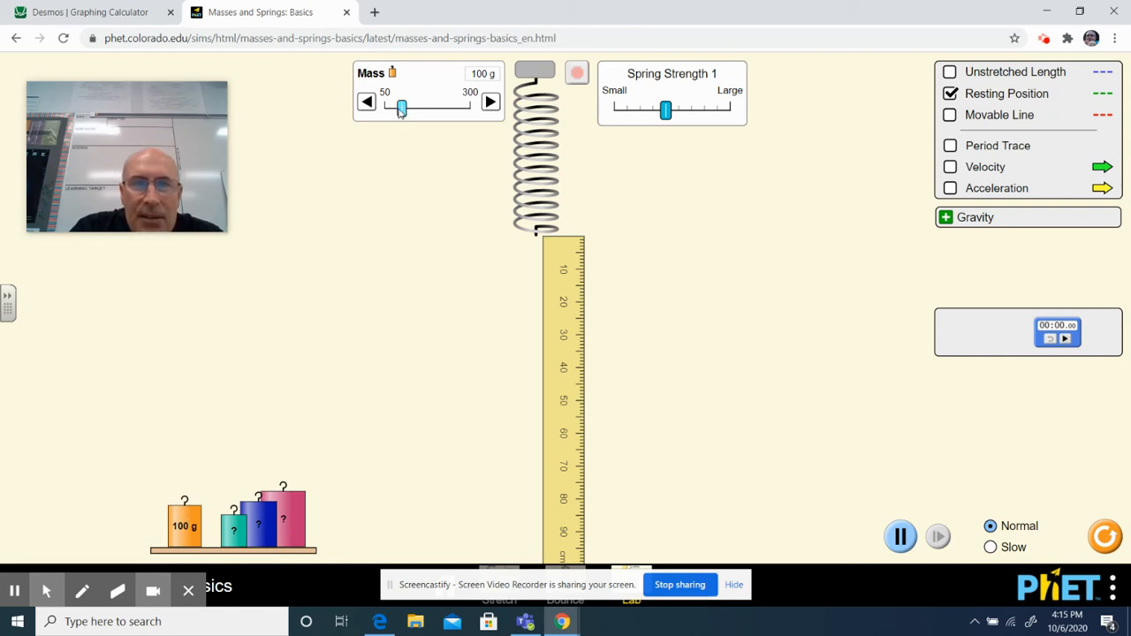
{"action": "left_click_drag", "start_coordinate": [402, 107], "coordinate": [415, 106]}
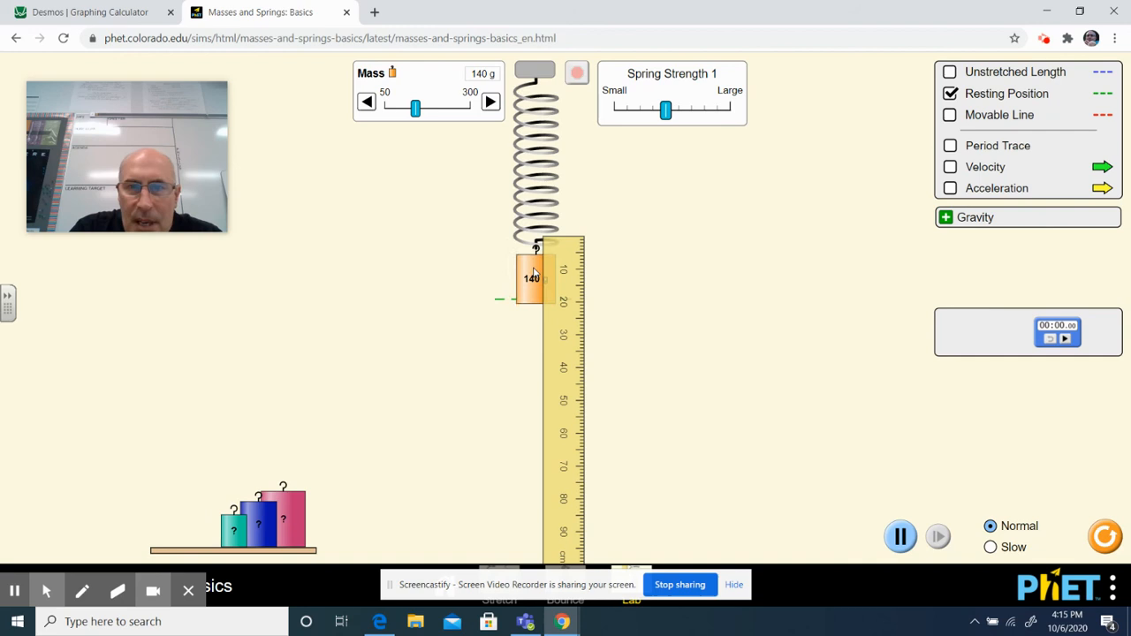
{"action": "left_click", "coordinate": [576, 73]}
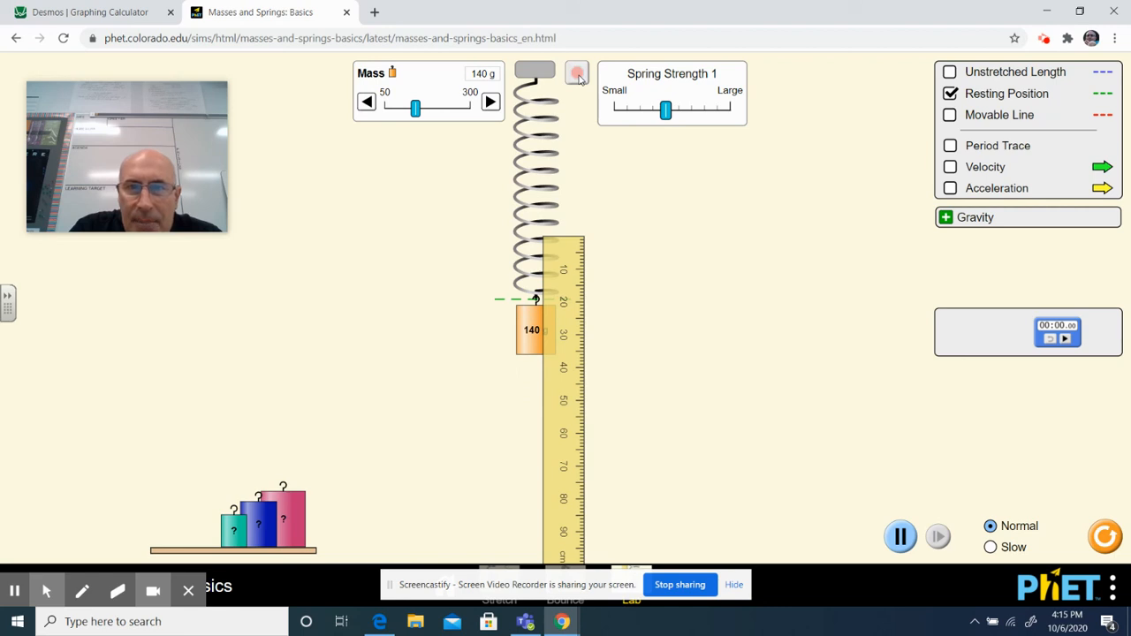
{"action": "mouse_move", "coordinate": [580, 303]}
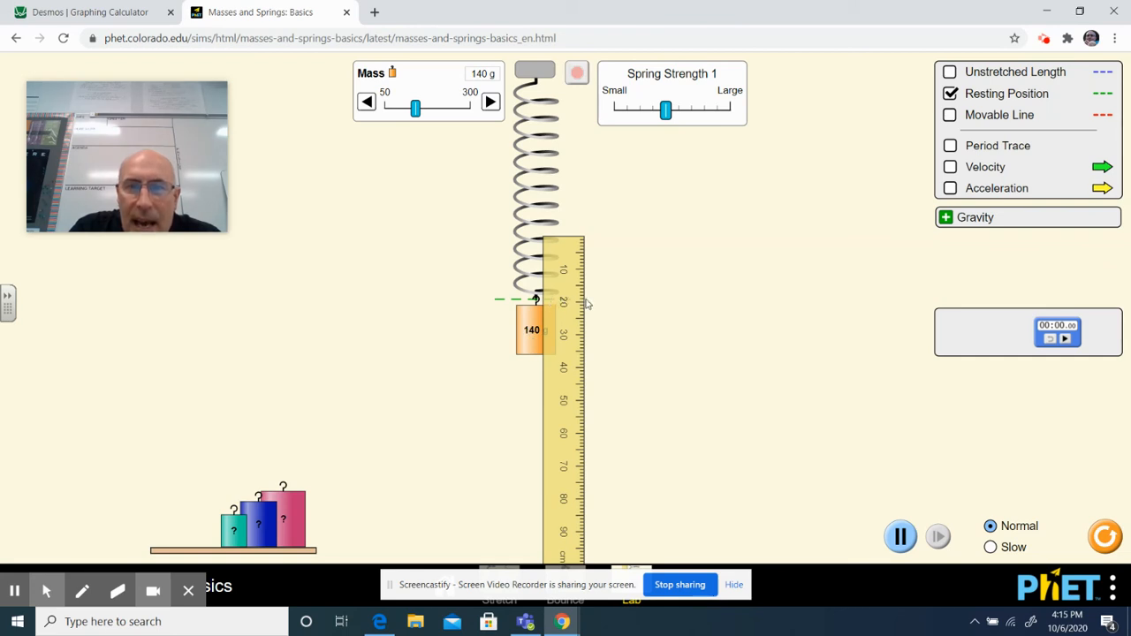
{"action": "mouse_move", "coordinate": [537, 330]}
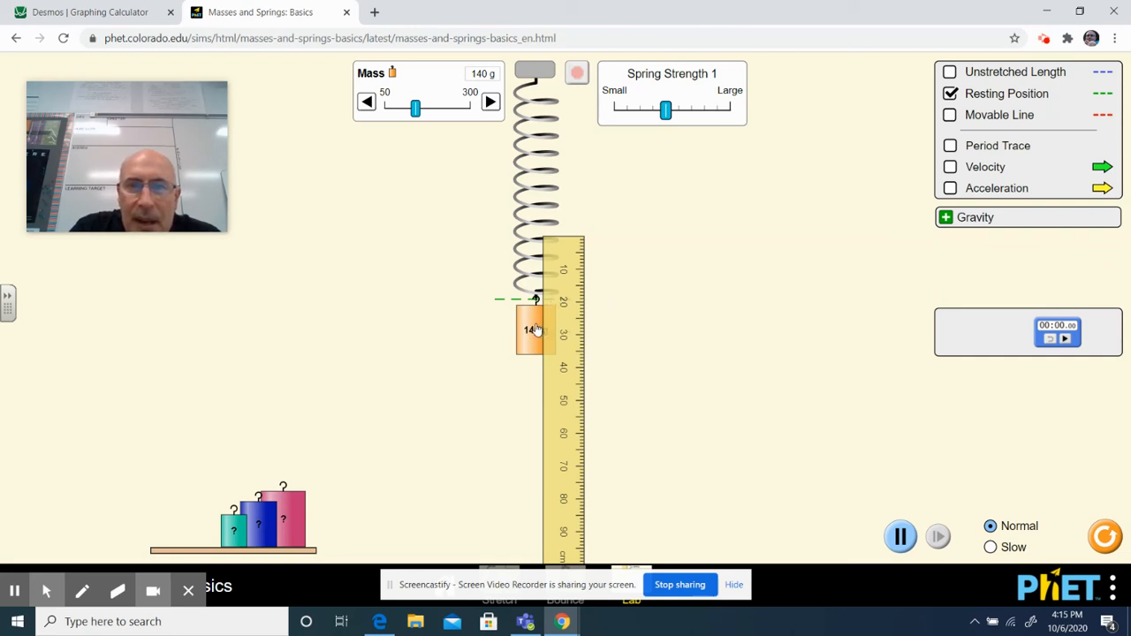
Return the 140 g mass to the shelf and adjust the mass to 190 g
{"action": "left_click_drag", "start_coordinate": [534, 328], "coordinate": [192, 506]}
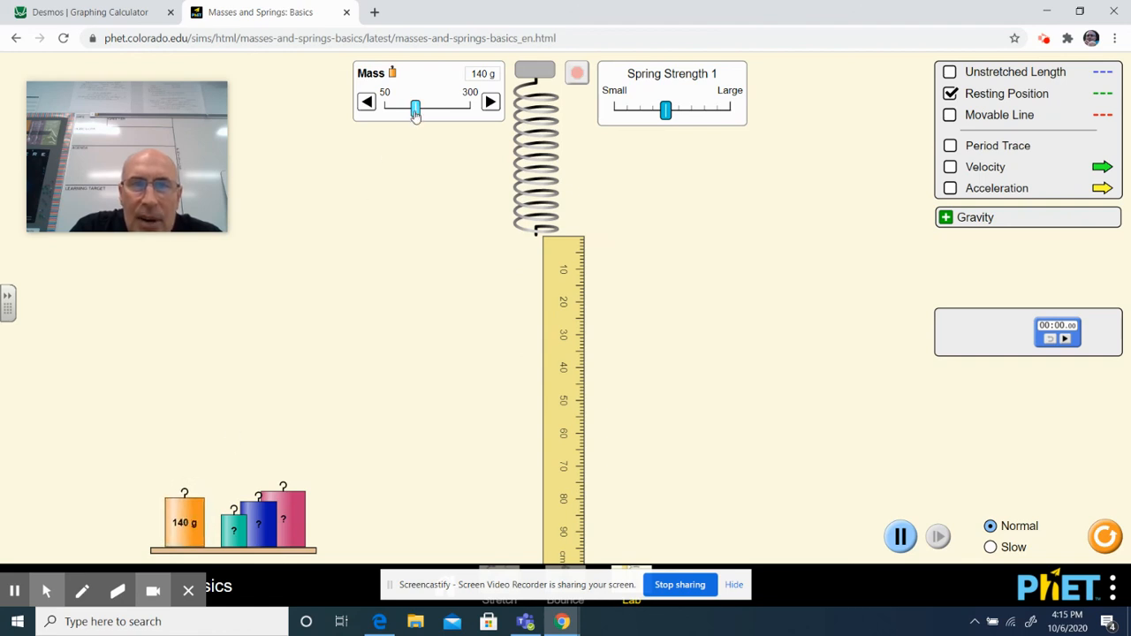
{"action": "left_click_drag", "start_coordinate": [415, 108], "coordinate": [429, 108]}
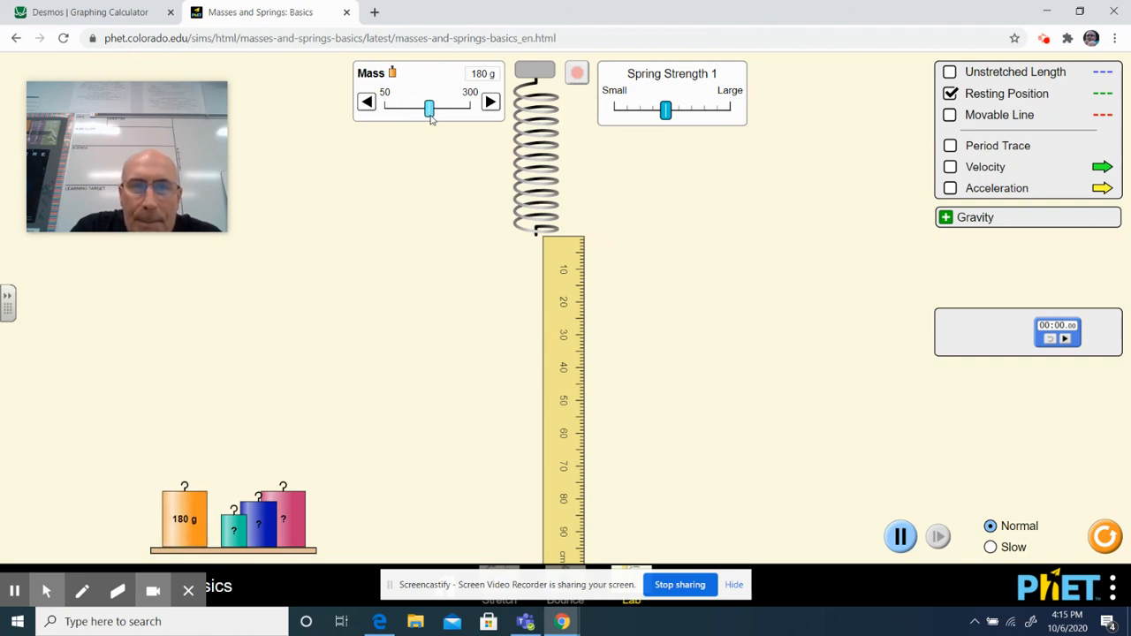
{"action": "left_click_drag", "start_coordinate": [428, 108], "coordinate": [432, 108]}
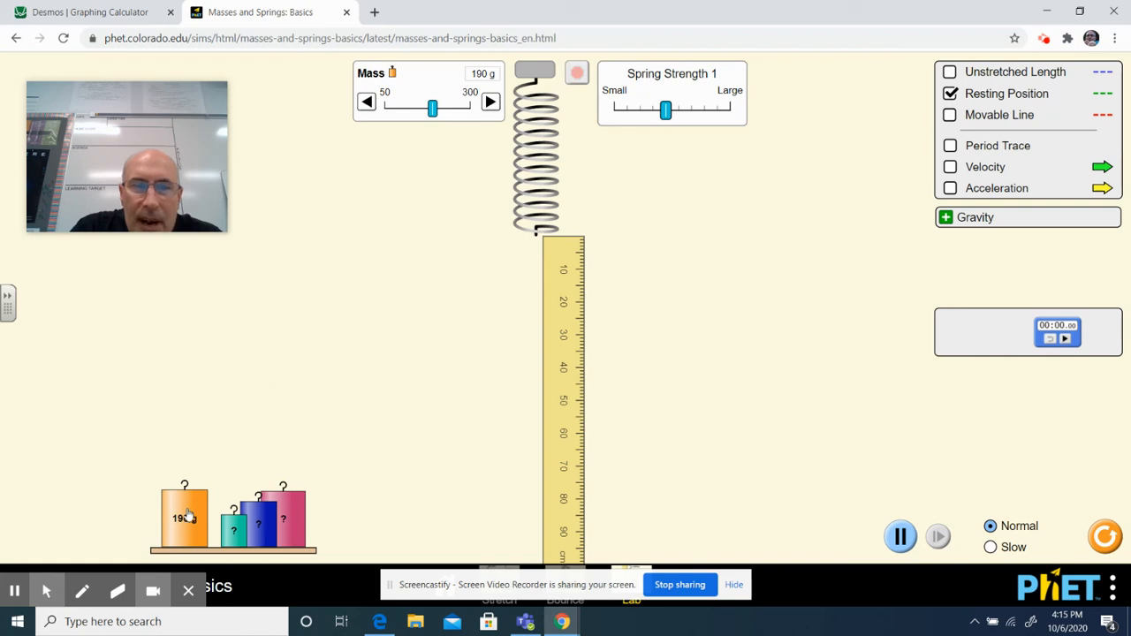
Hang the 190 g mass, stop it at rest, then put it back on the shelf
{"action": "left_click_drag", "start_coordinate": [184, 517], "coordinate": [534, 292]}
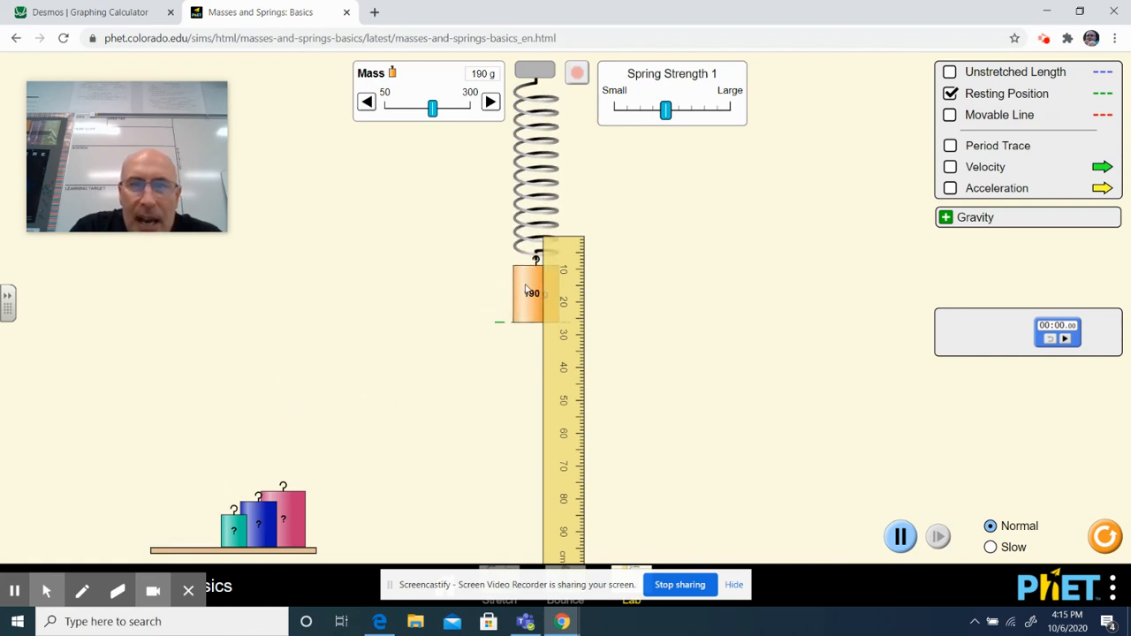
{"action": "left_click", "coordinate": [575, 72]}
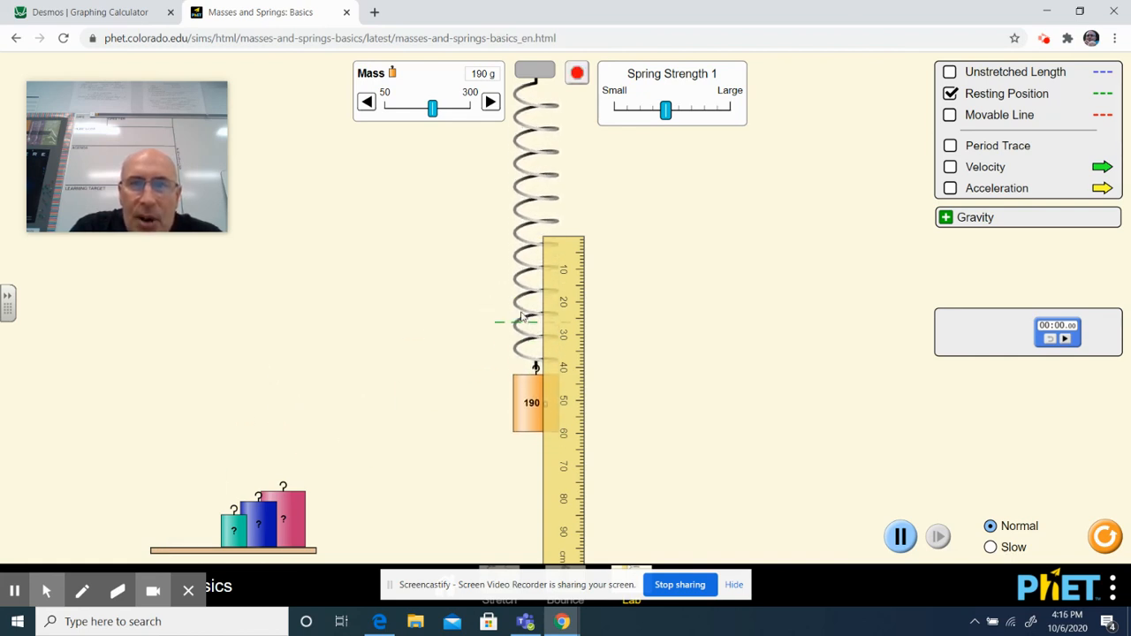
{"action": "left_click", "coordinate": [576, 72]}
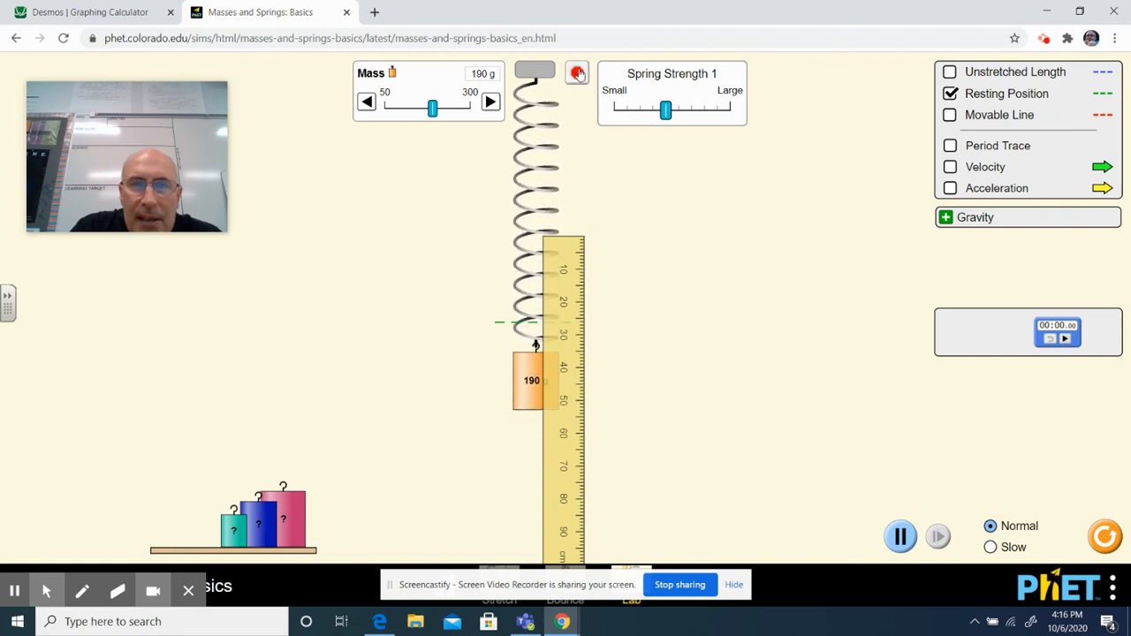
{"action": "left_click_drag", "start_coordinate": [530, 380], "coordinate": [391, 378]}
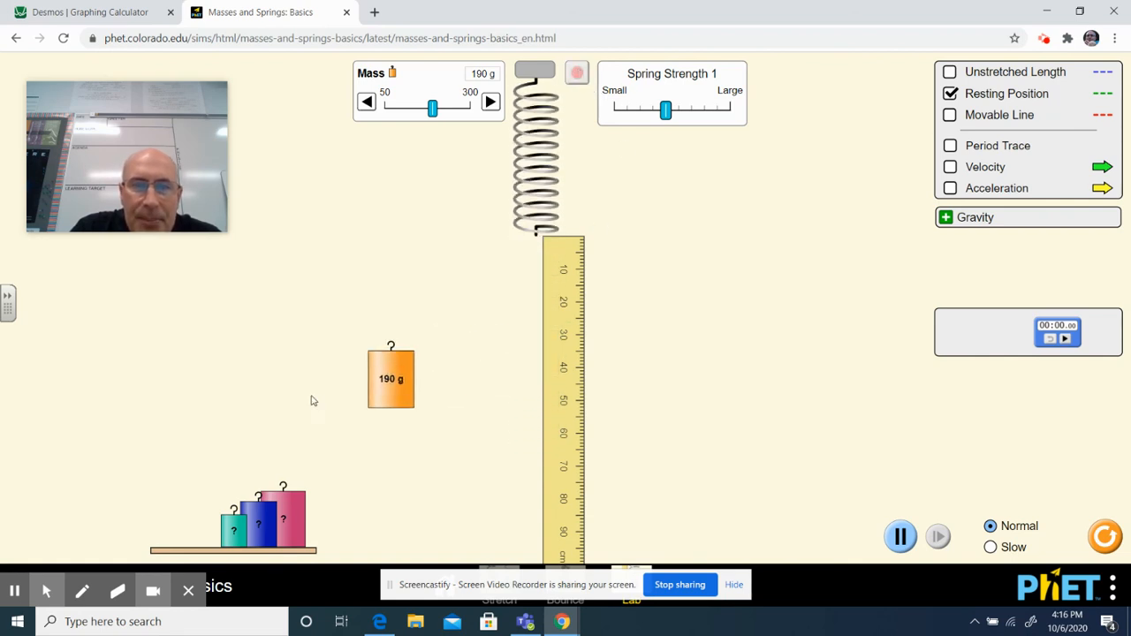
{"action": "left_click_drag", "start_coordinate": [390, 378], "coordinate": [184, 518]}
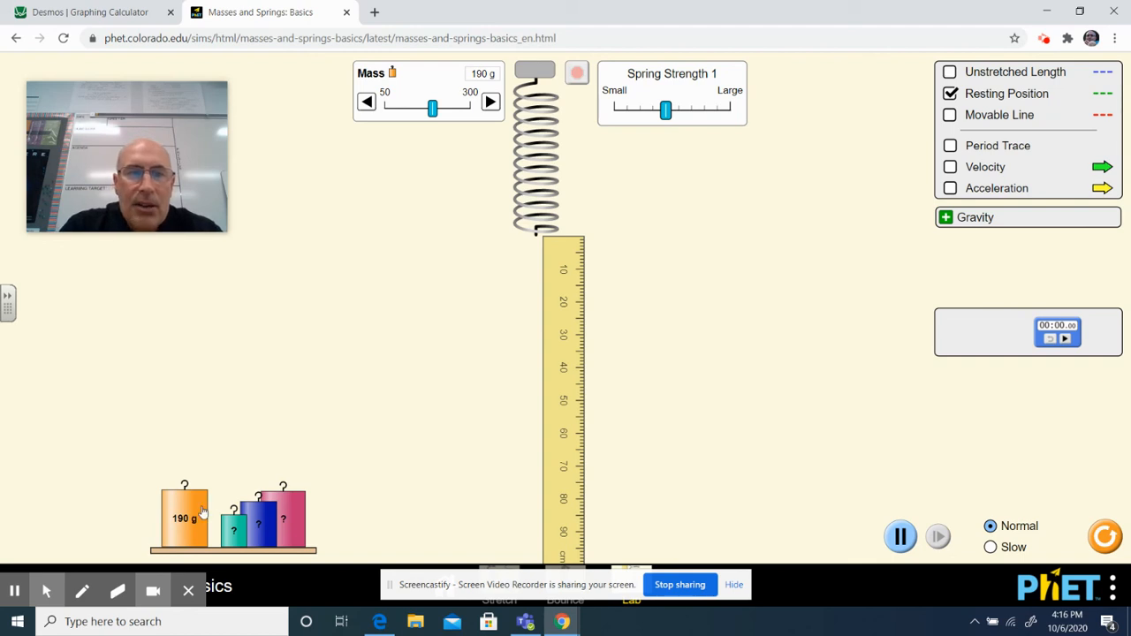
{"action": "mouse_move", "coordinate": [200, 515]}
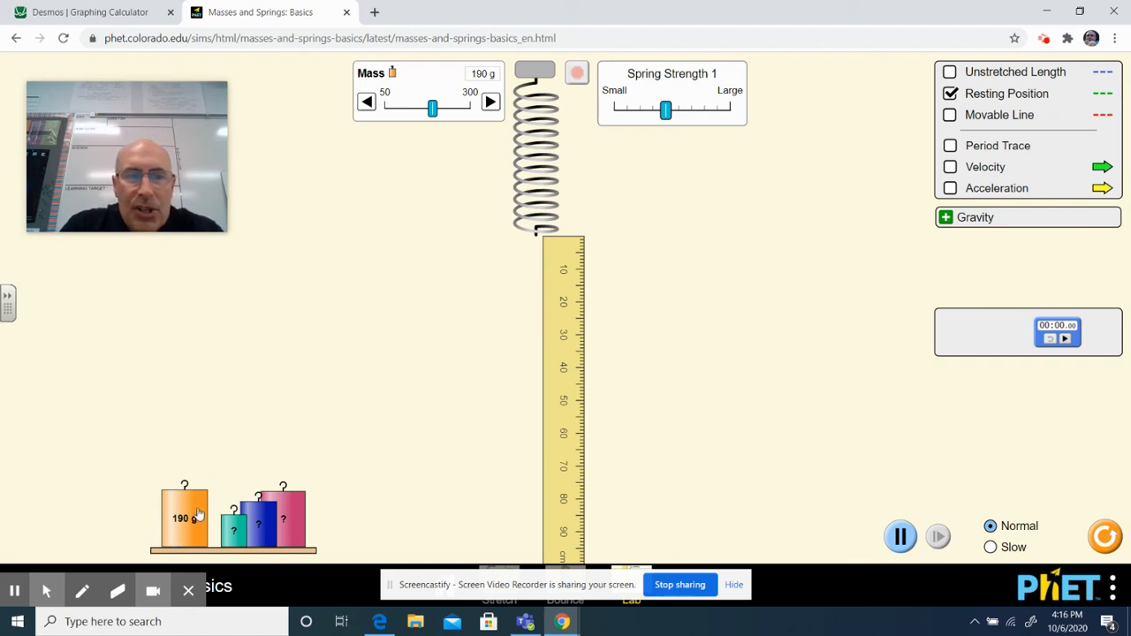
{"action": "mouse_move", "coordinate": [176, 540]}
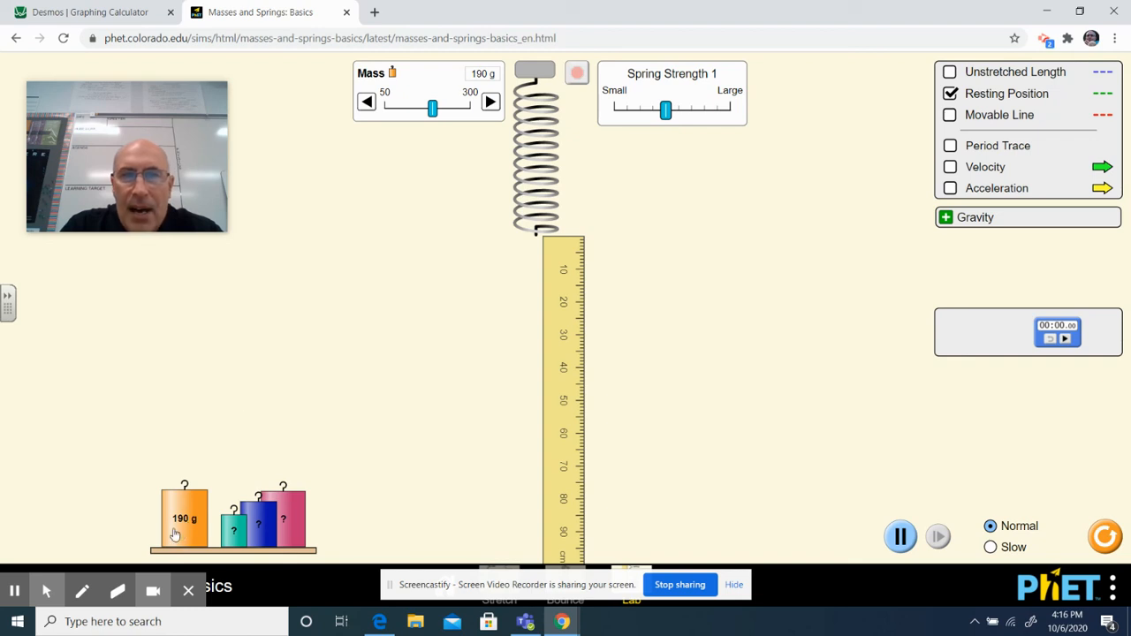
{"action": "mouse_move", "coordinate": [550, 451]}
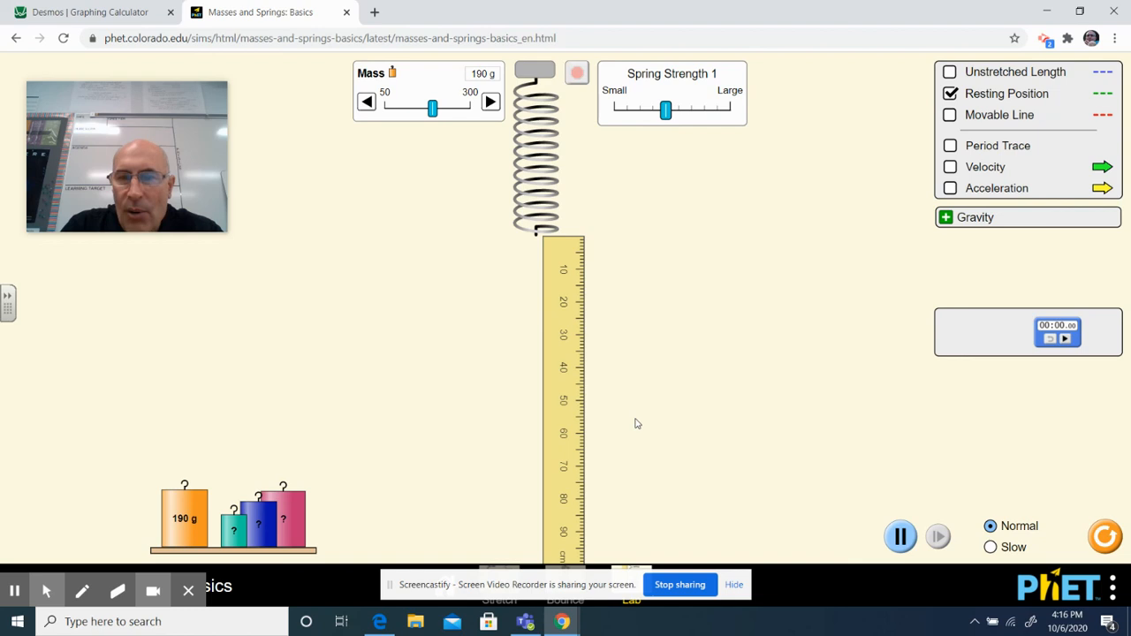
{"action": "mouse_move", "coordinate": [530, 444]}
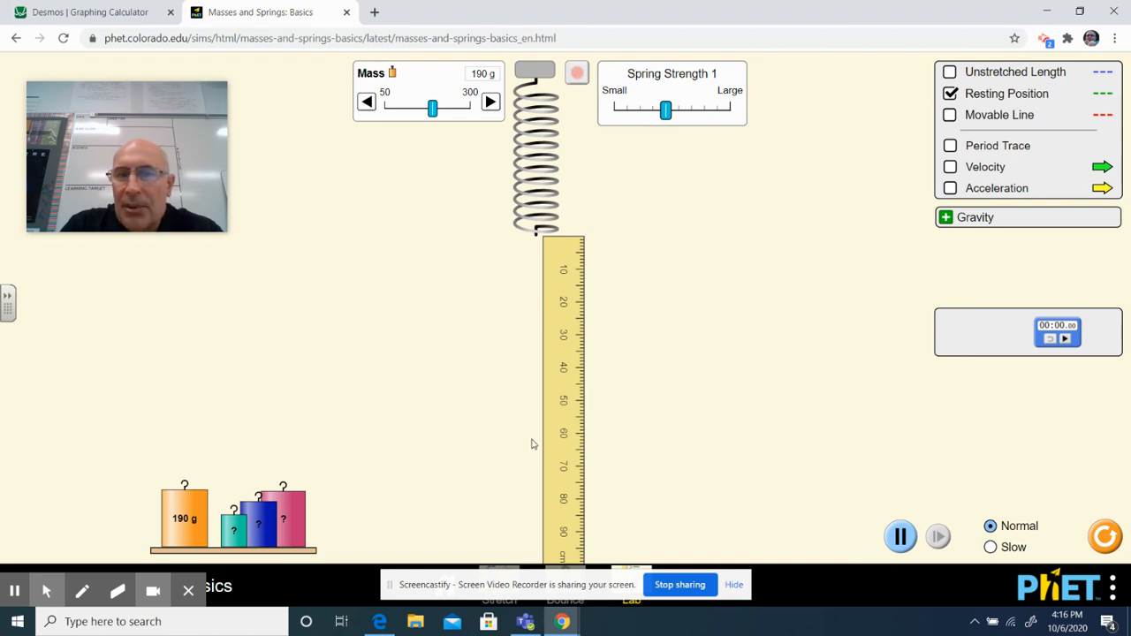